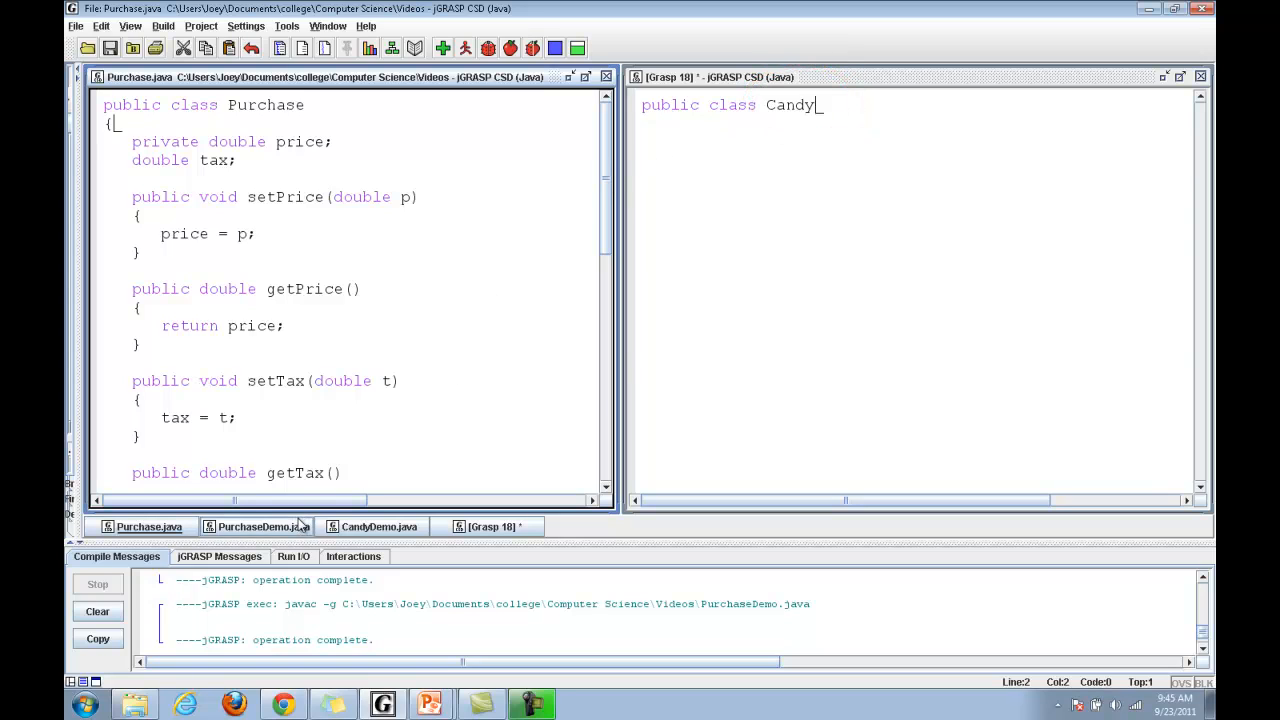
# Review the PurchaseDemo source and then scroll through the Purchase class code
pyautogui.click(256, 526)
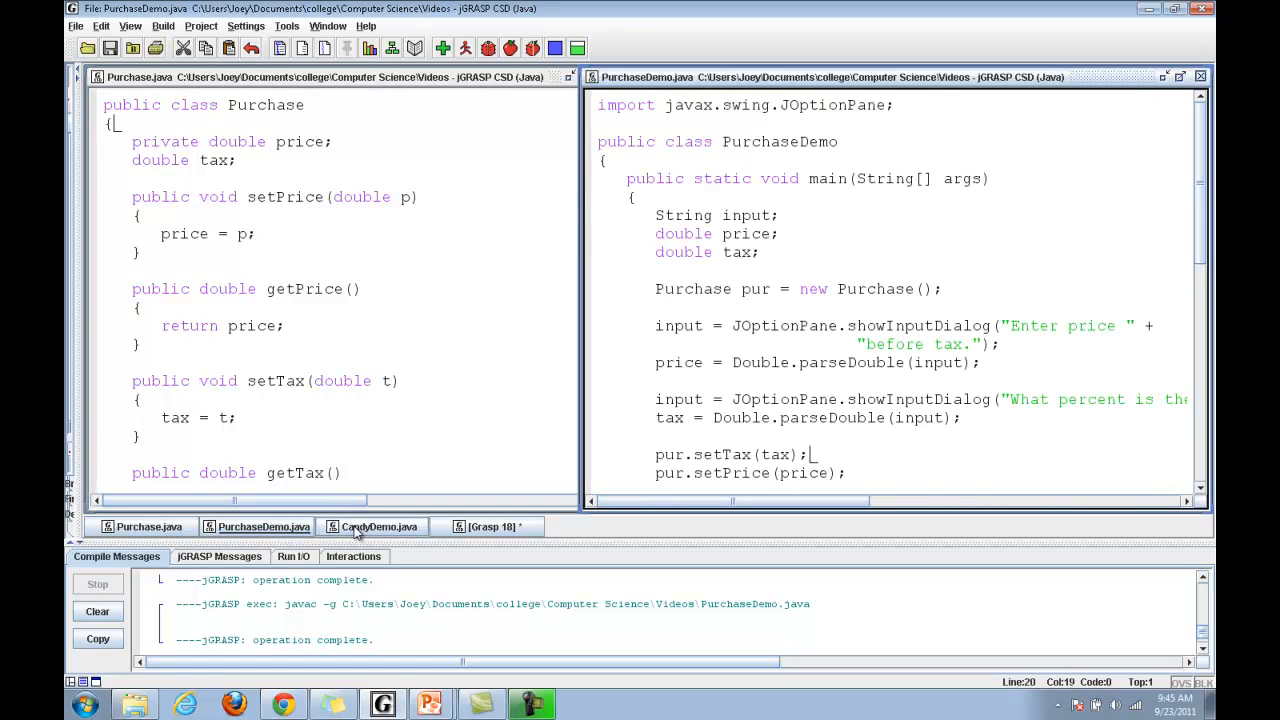
pyautogui.click(378, 526)
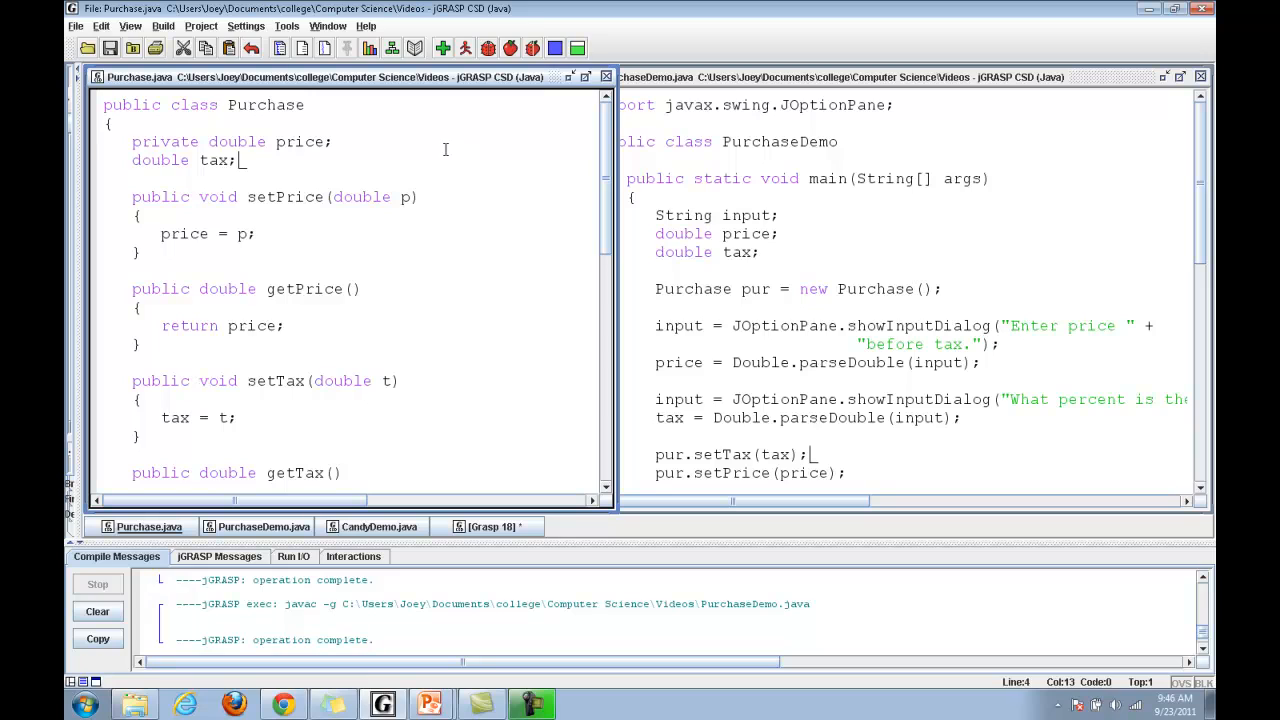
pyautogui.moveTo(428, 196)
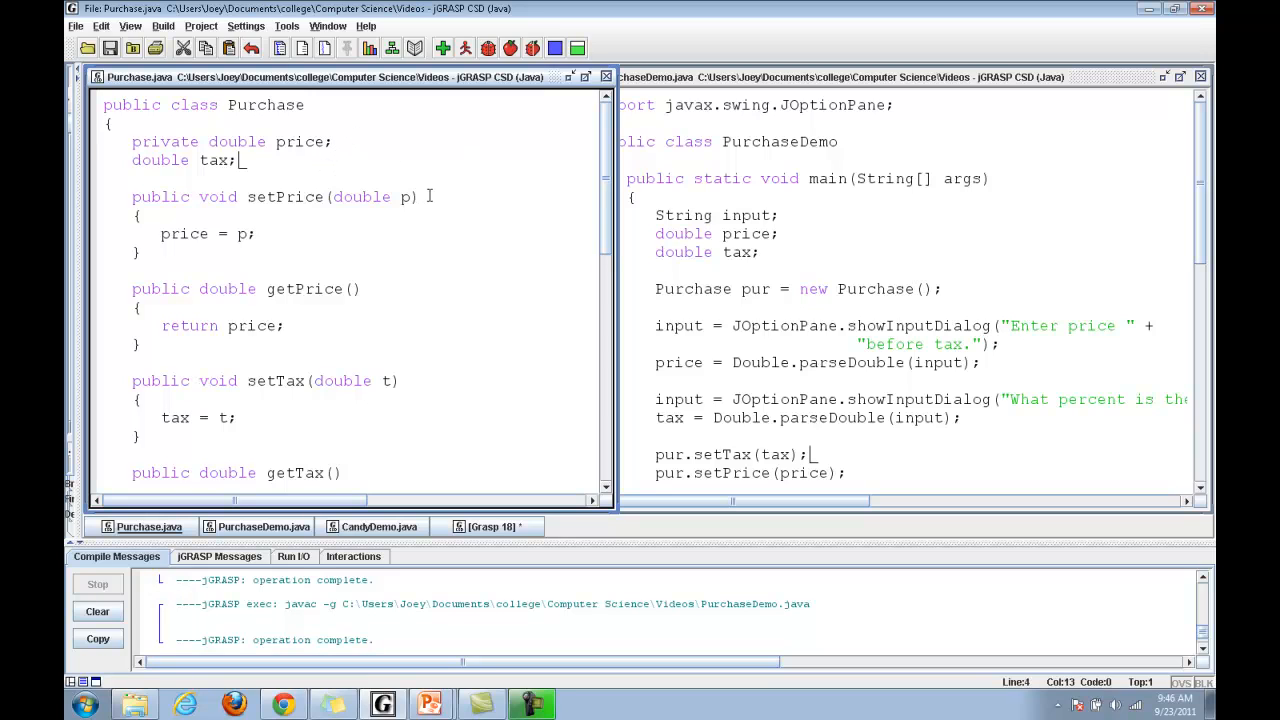
pyautogui.moveTo(450, 206)
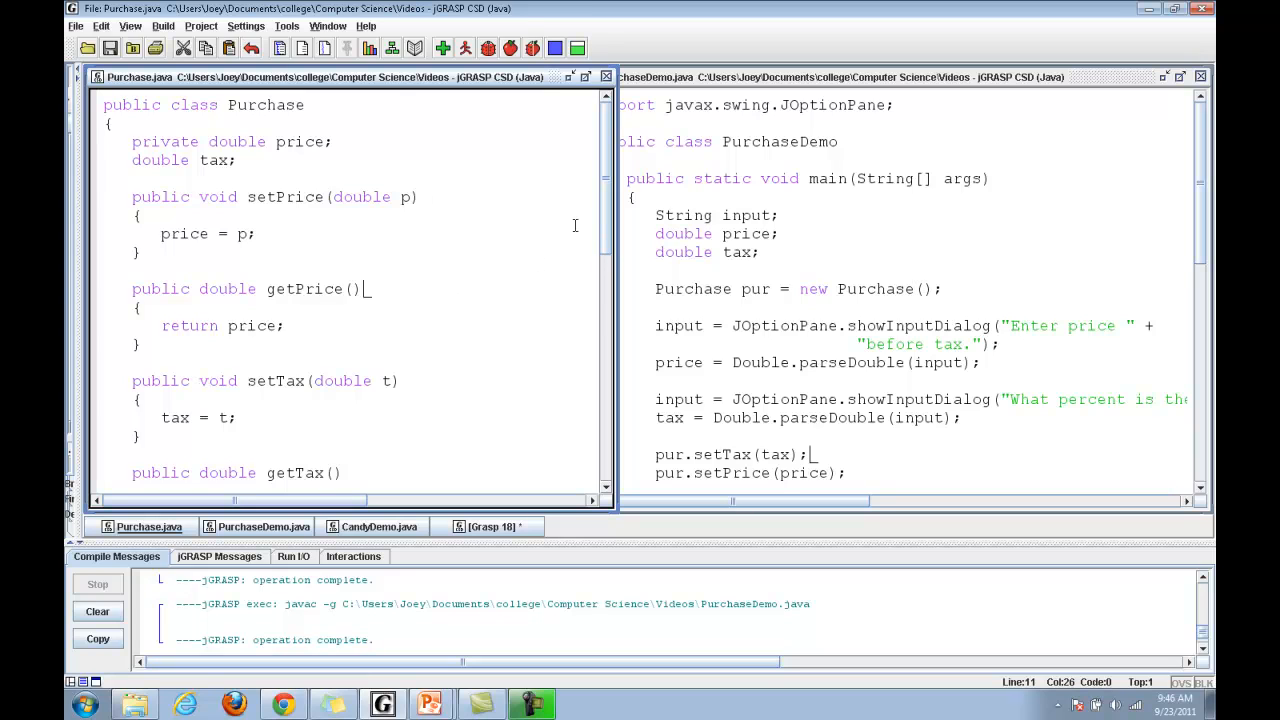
pyautogui.scroll(-3)
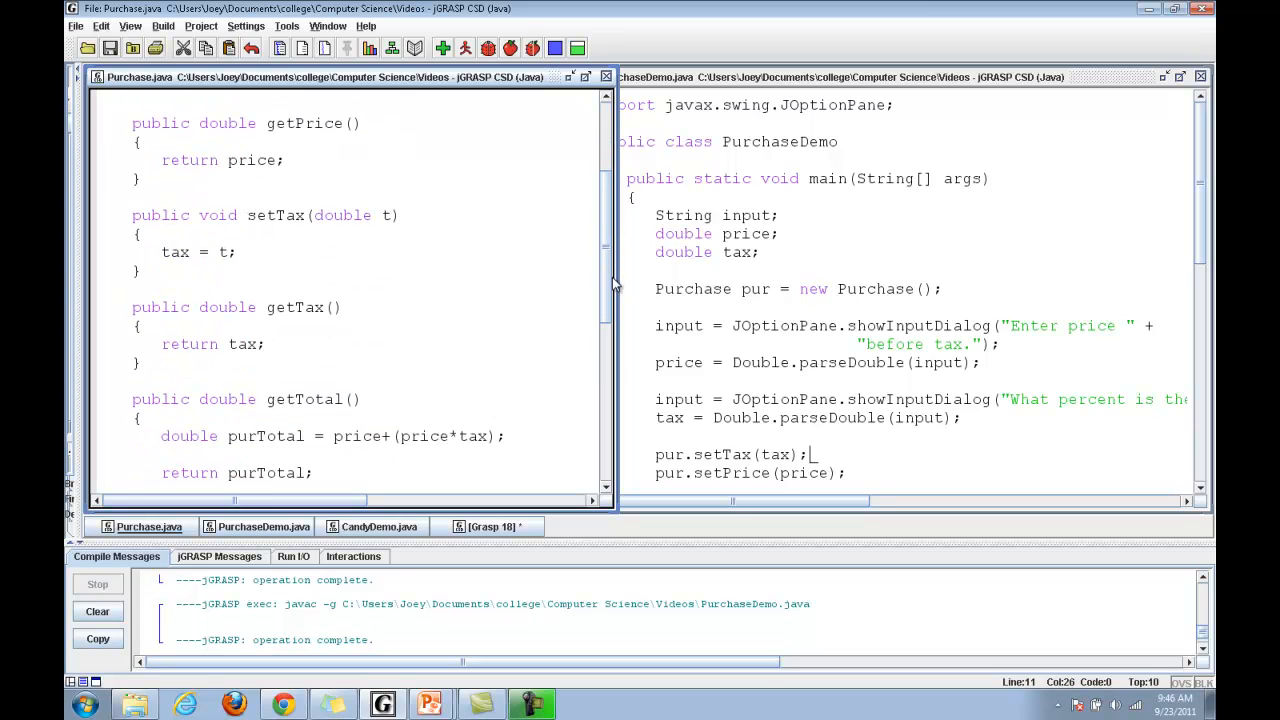
pyautogui.scroll(-3)
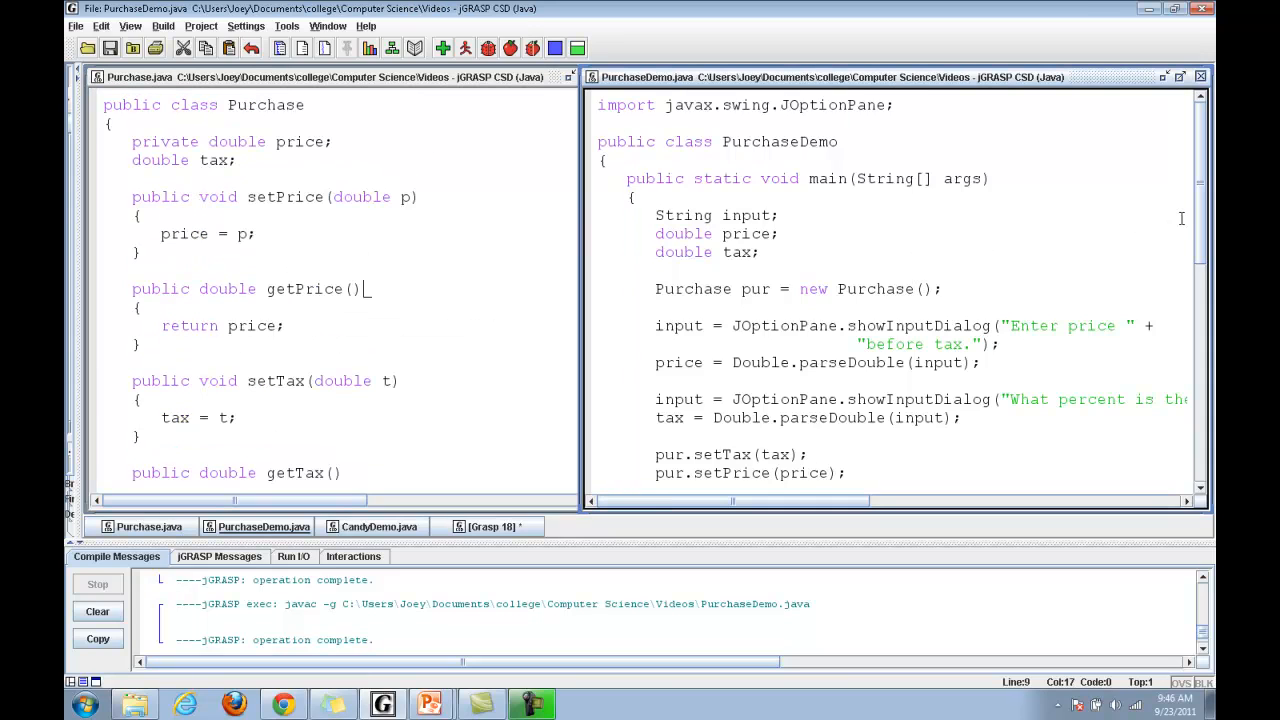
pyautogui.moveTo(1204, 220)
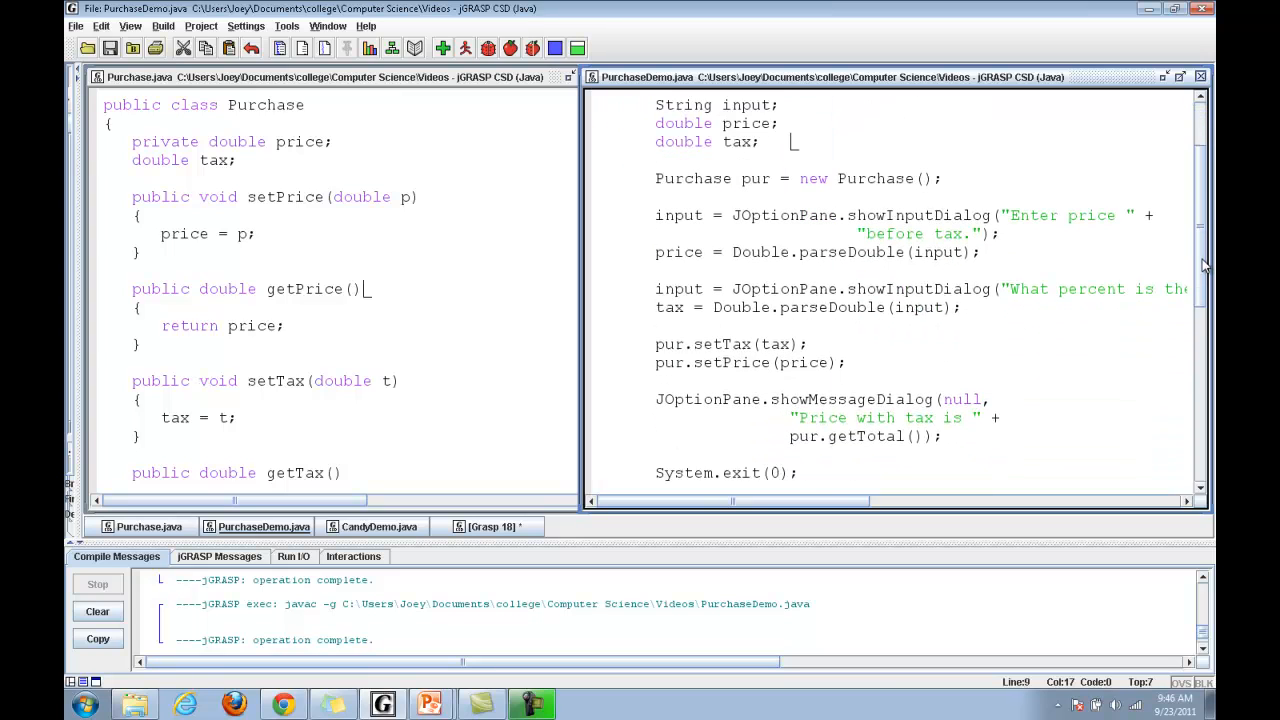
pyautogui.scroll(-3)
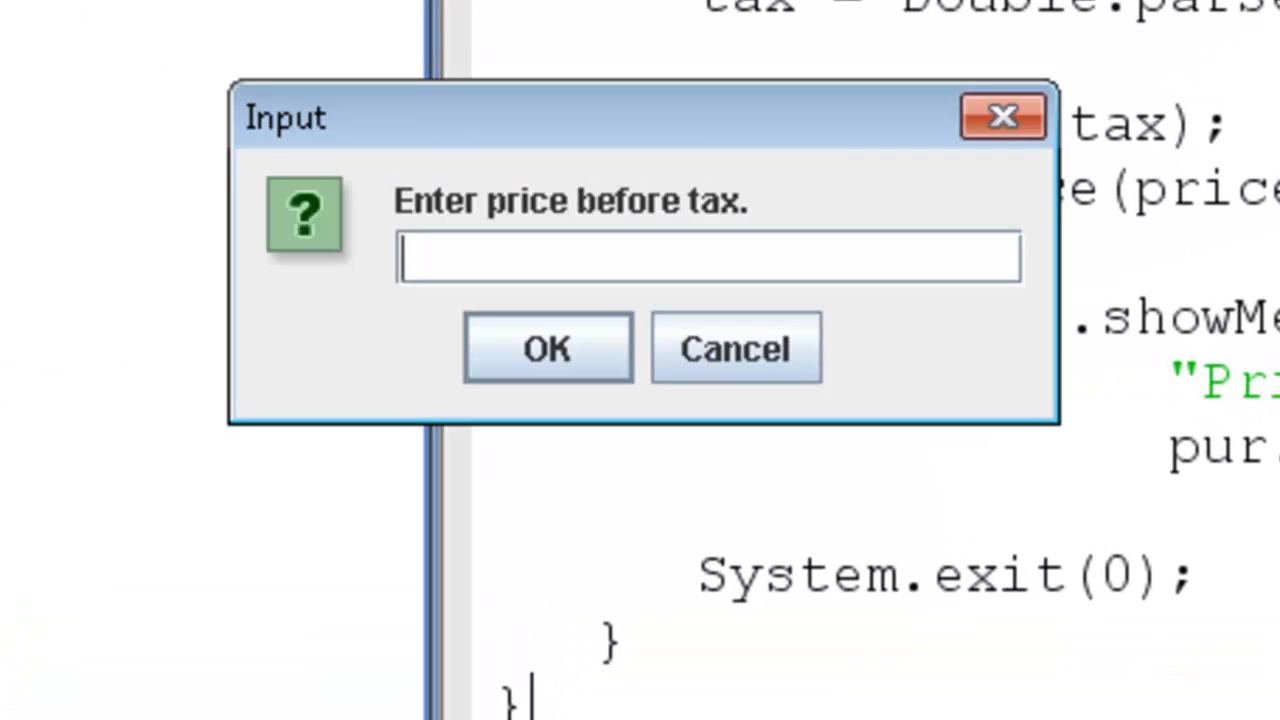
# Enter price 20 and tax .06 in PurchaseDemo's dialogs, getting a total of 21.2
pyautogui.write('20')
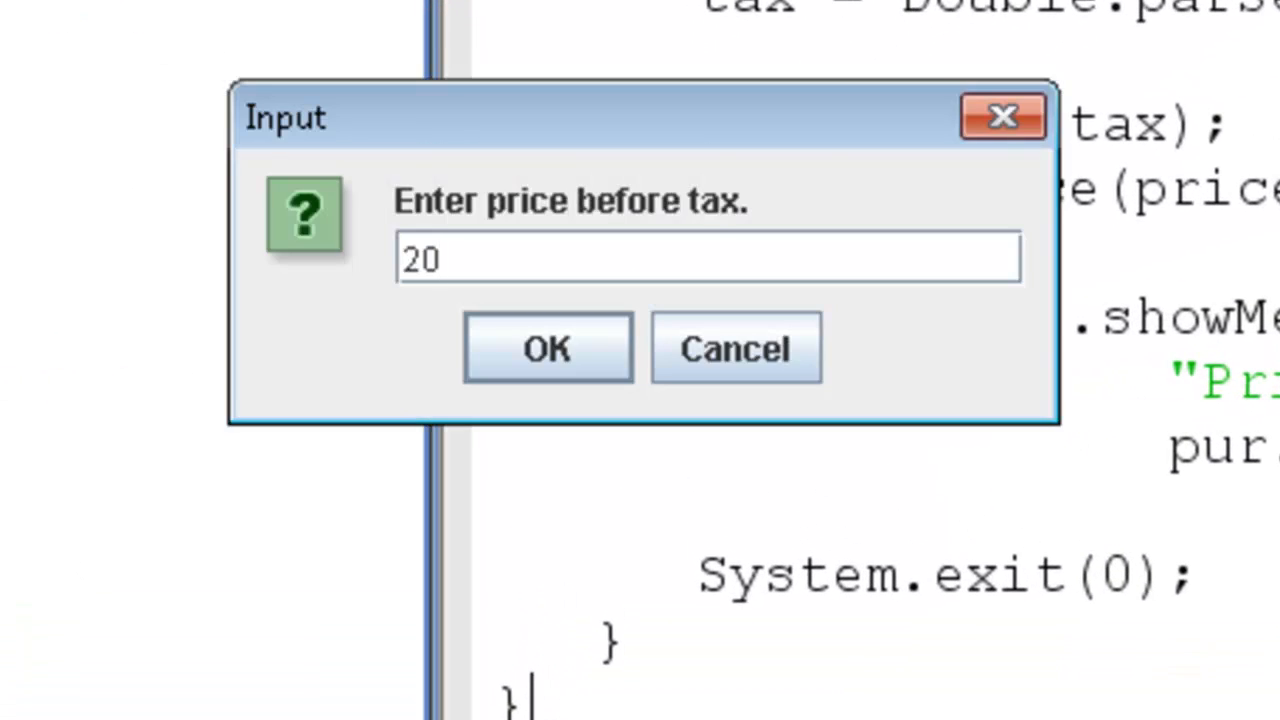
pyautogui.click(546, 348)
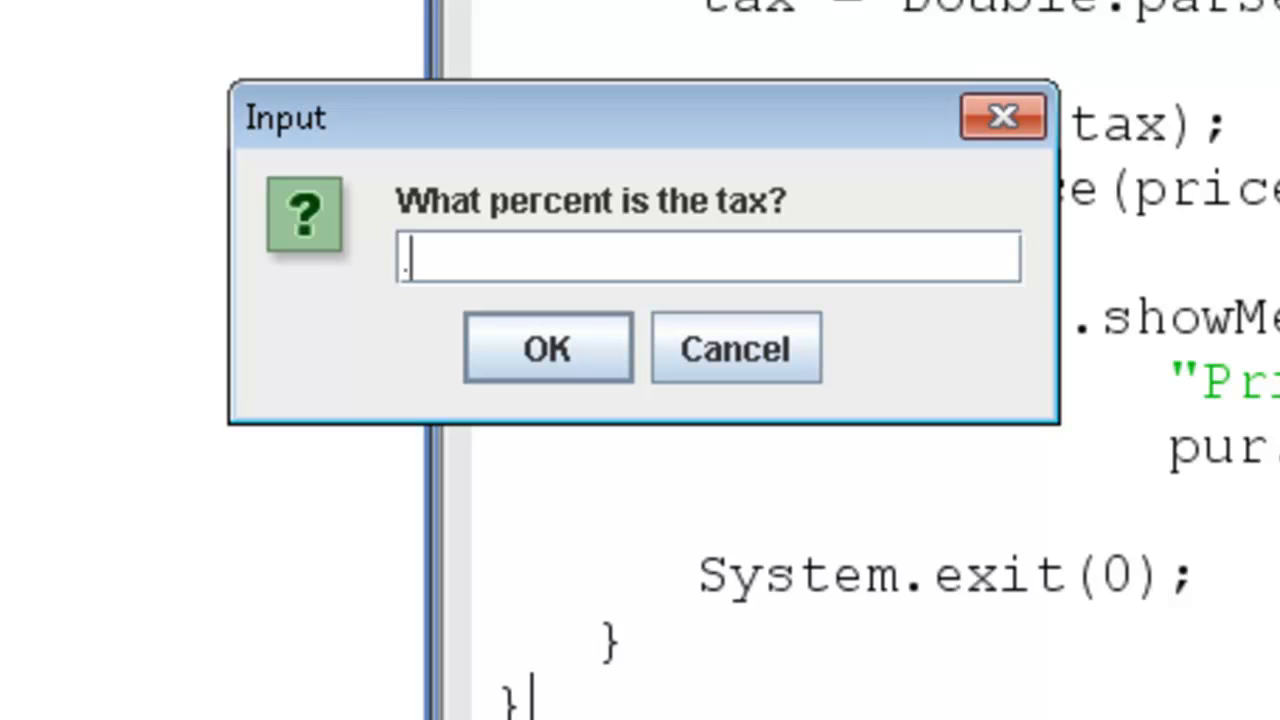
pyautogui.write('06')
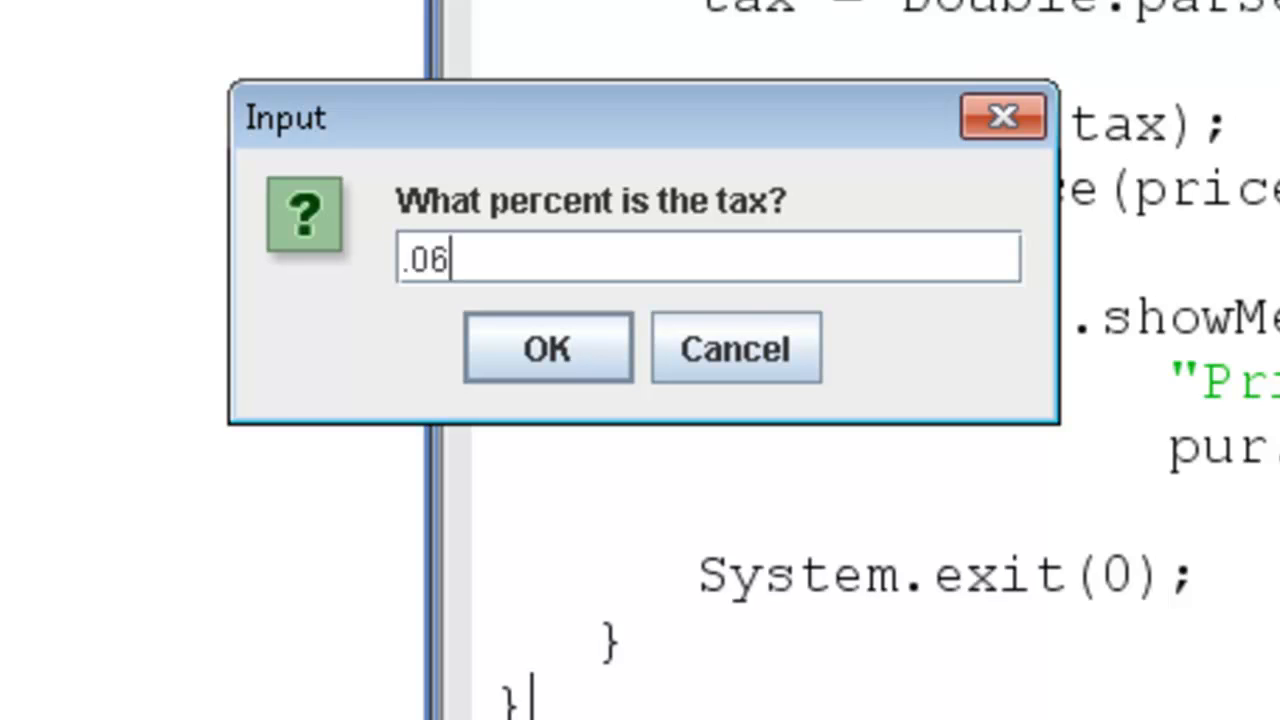
pyautogui.click(548, 348)
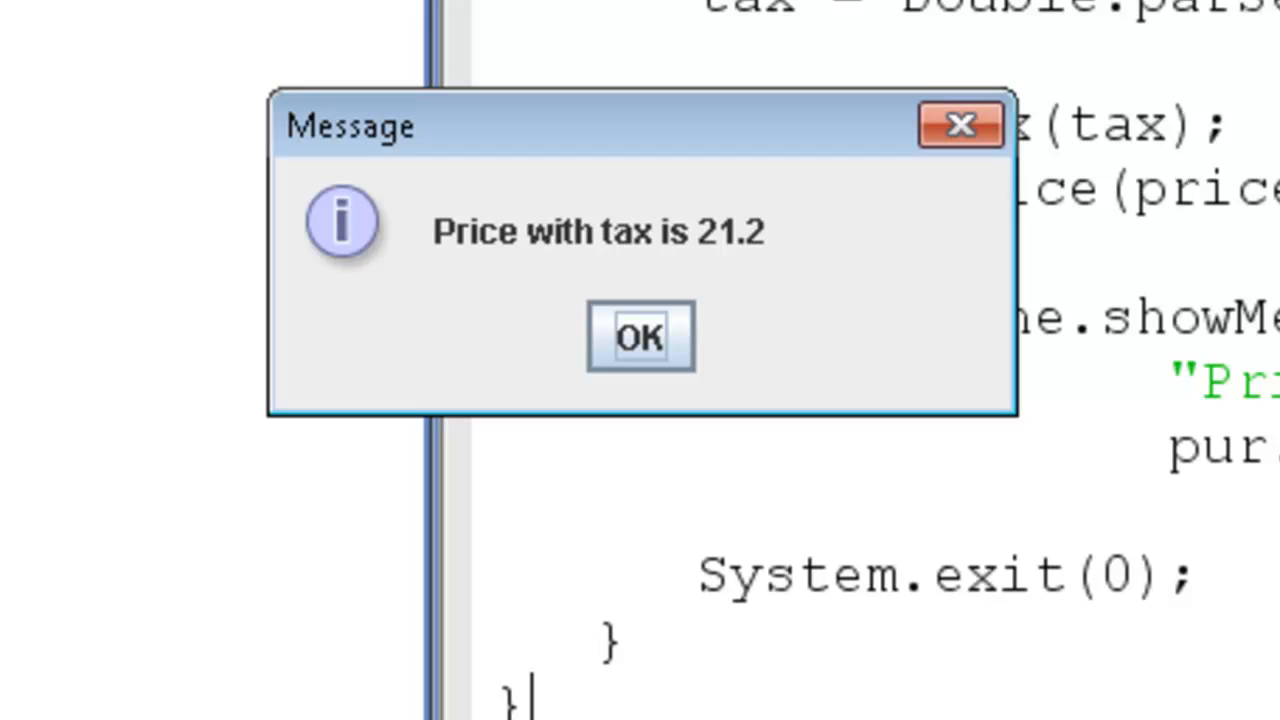
pyautogui.click(640, 336)
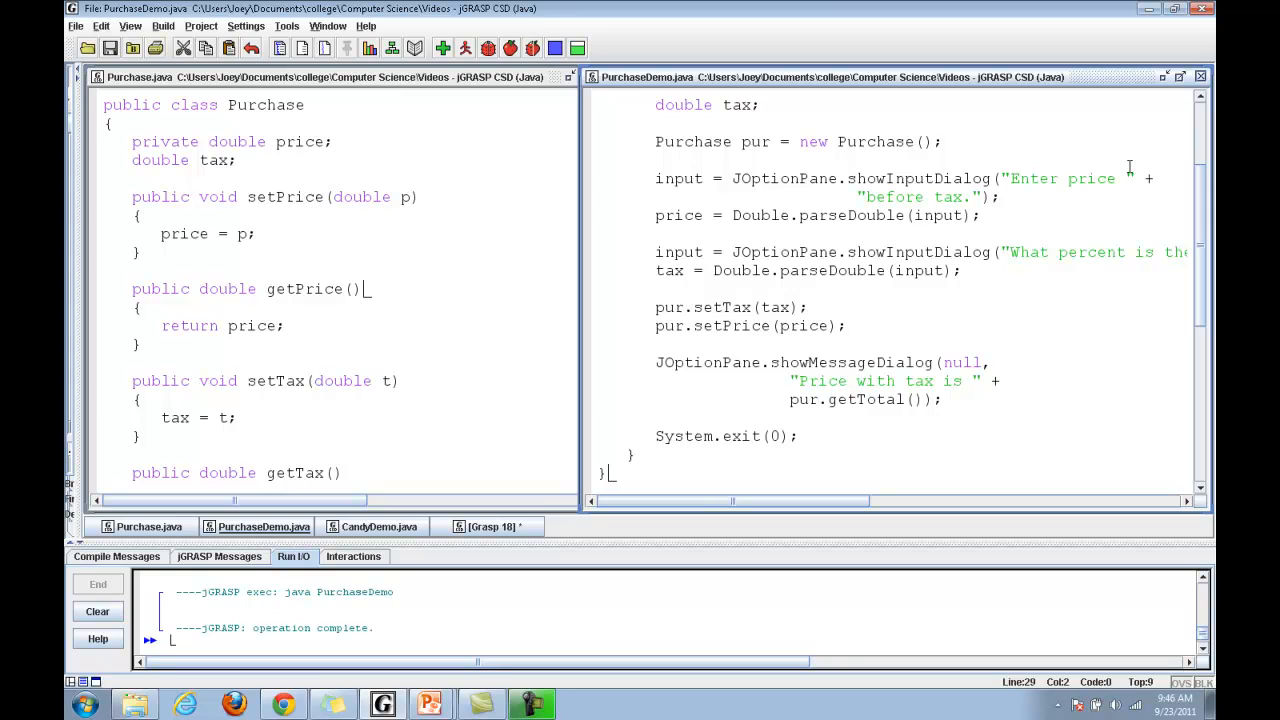
# Make the new class read 'public class Candy extends Purchase' with an opening brace
pyautogui.click(490, 526)
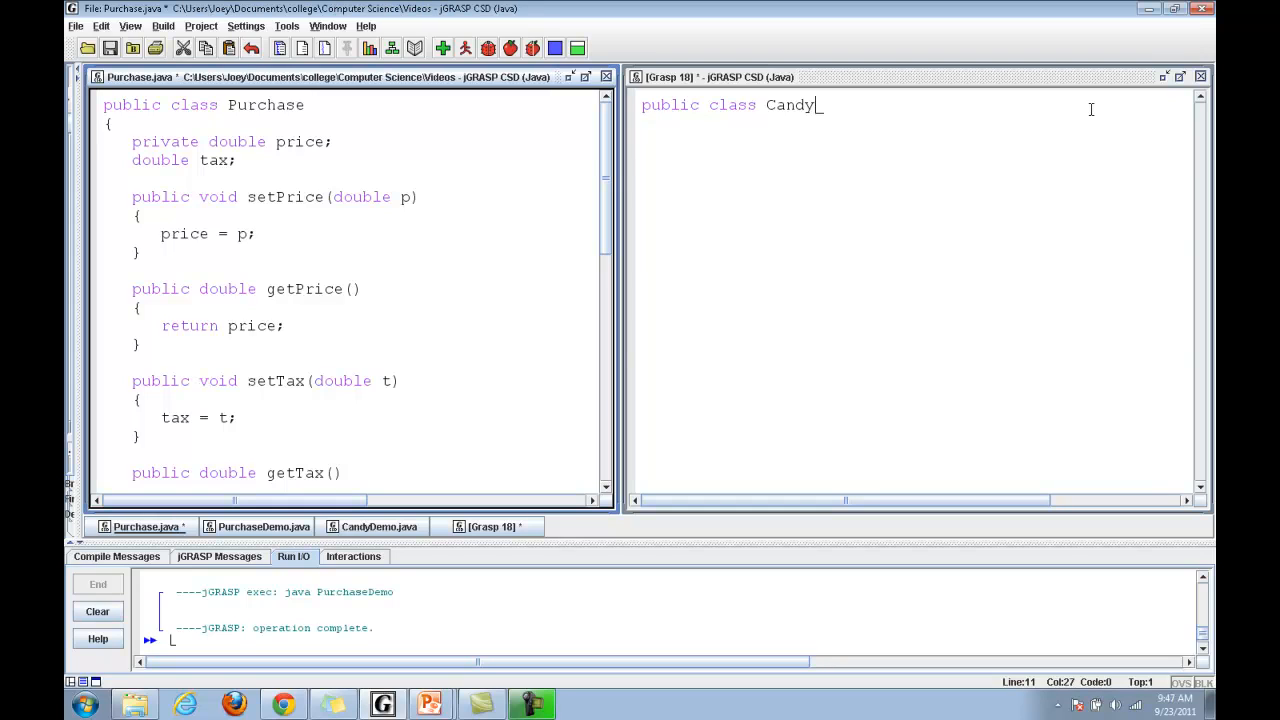
pyautogui.write('ex')
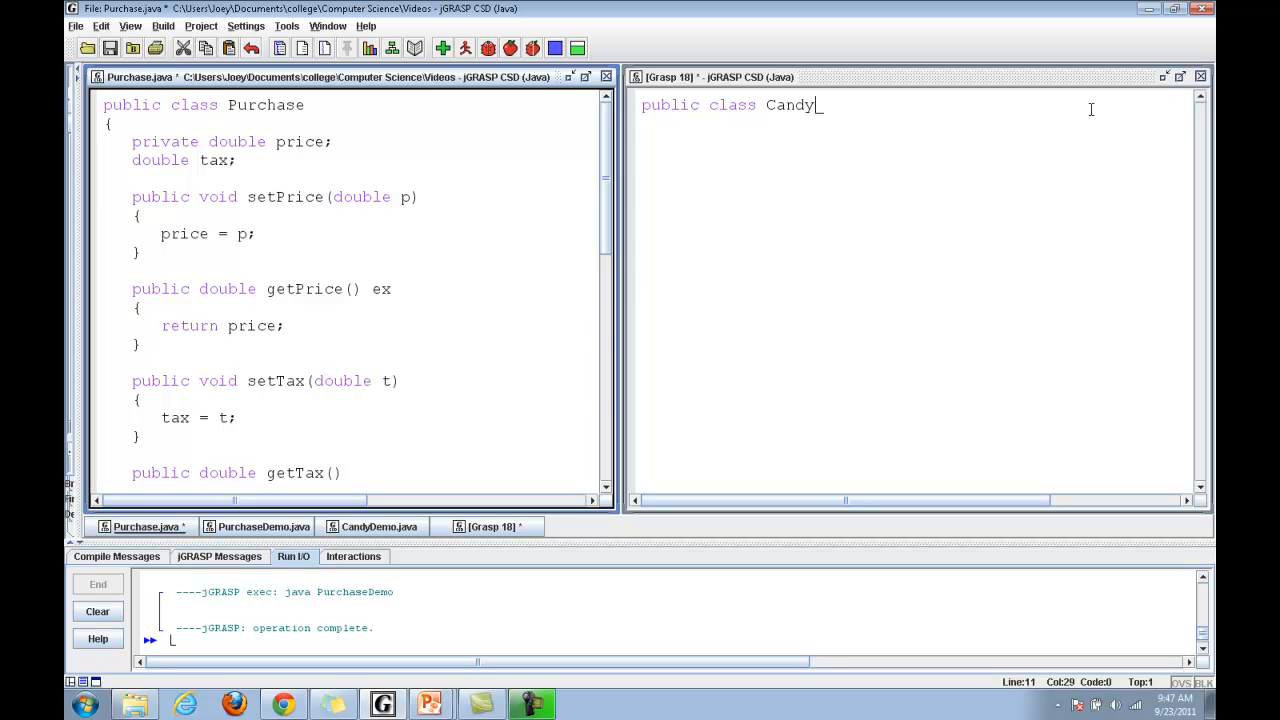
pyautogui.press('BackSpace')
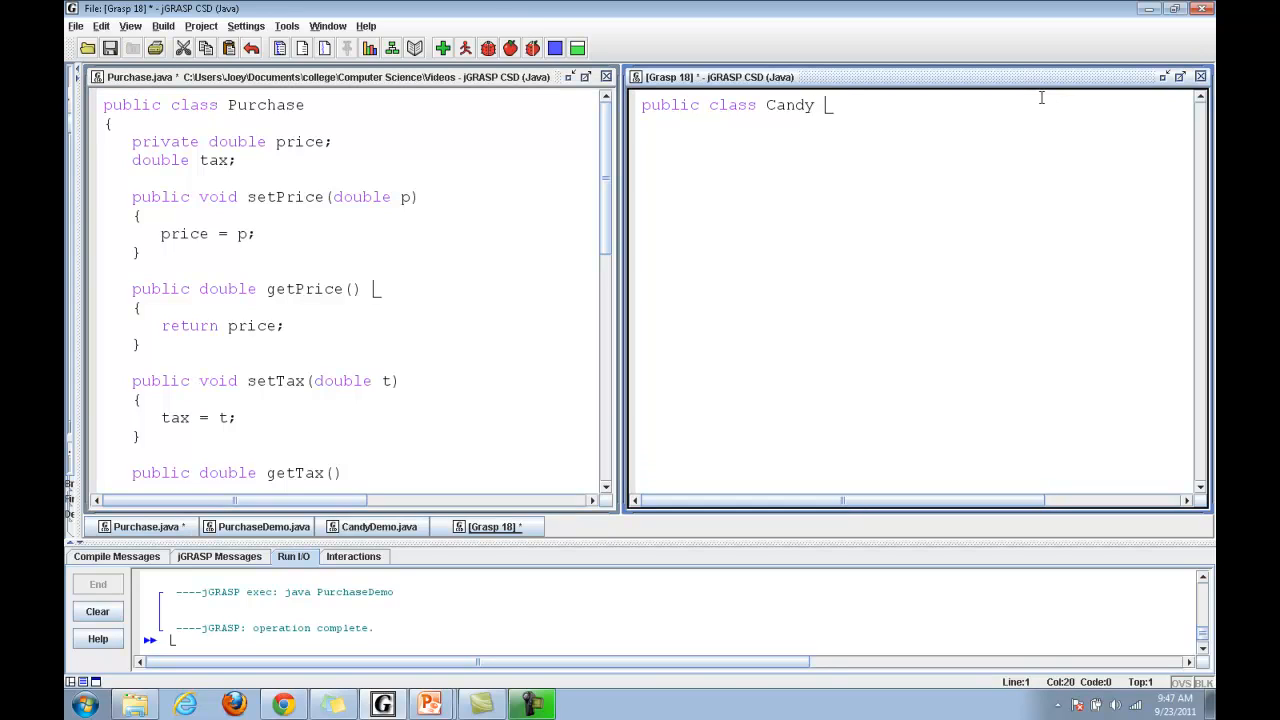
pyautogui.write('extends')
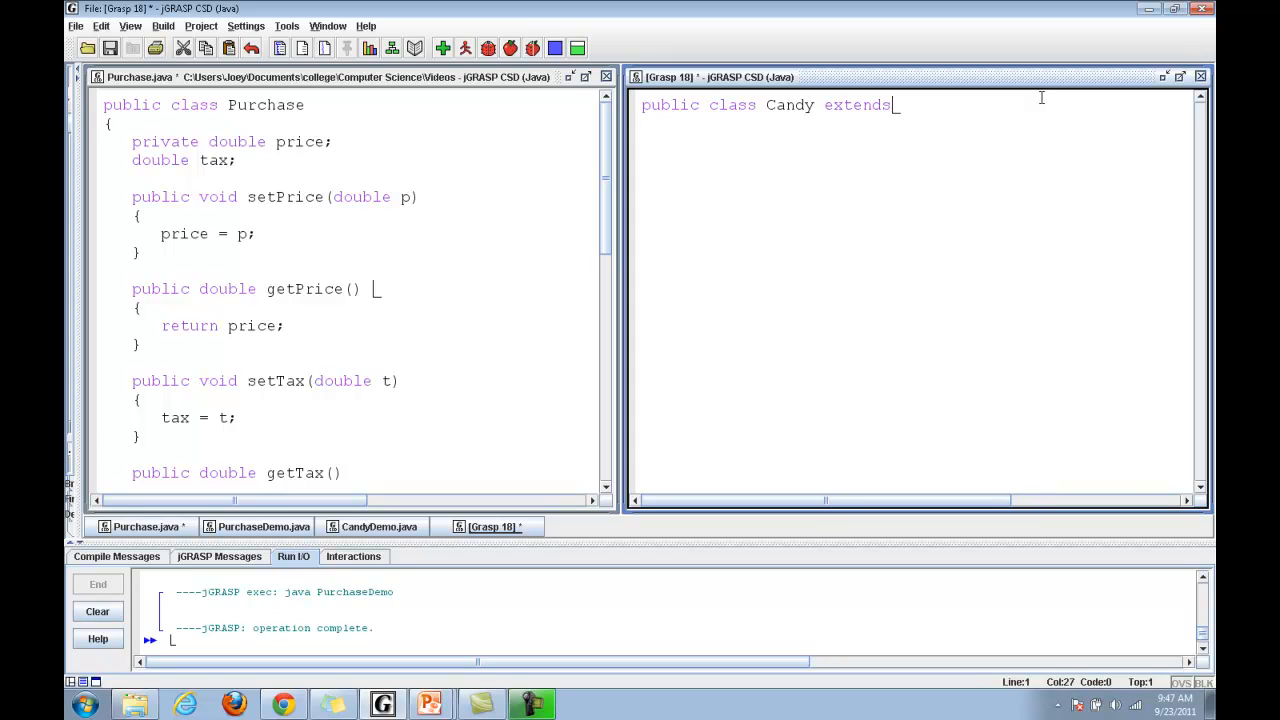
pyautogui.write('Pur')
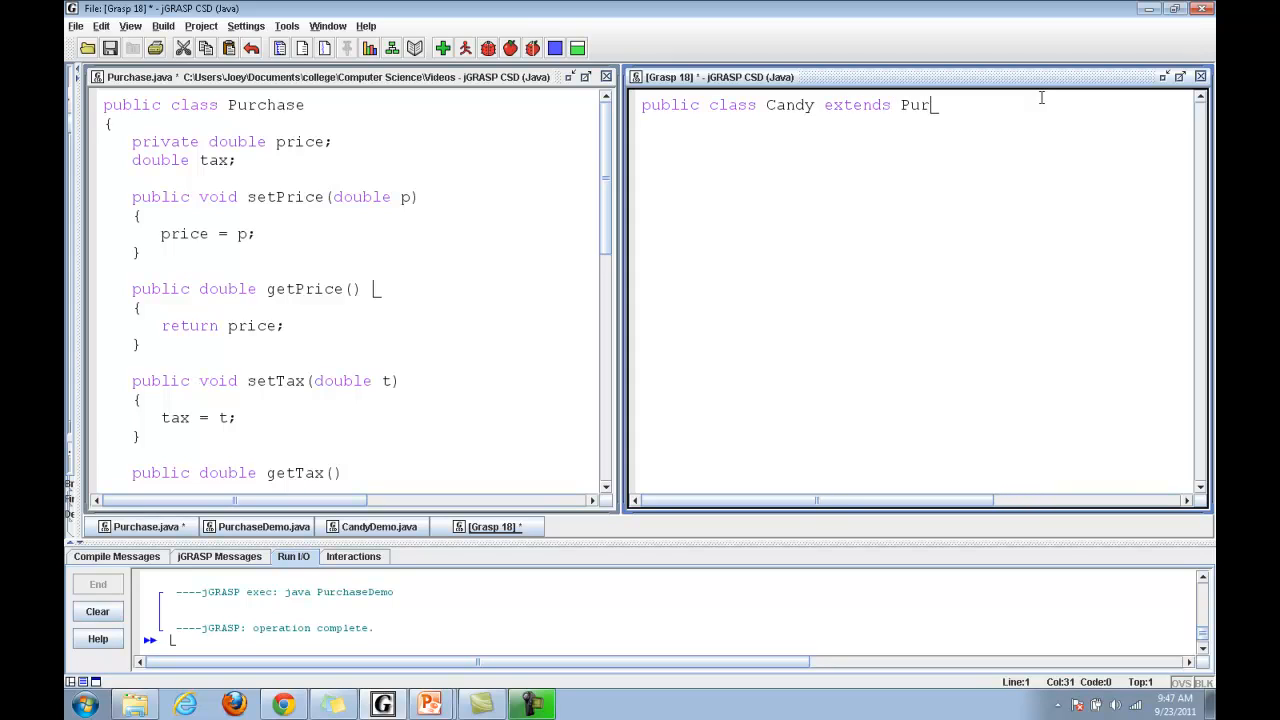
pyautogui.write('chase')
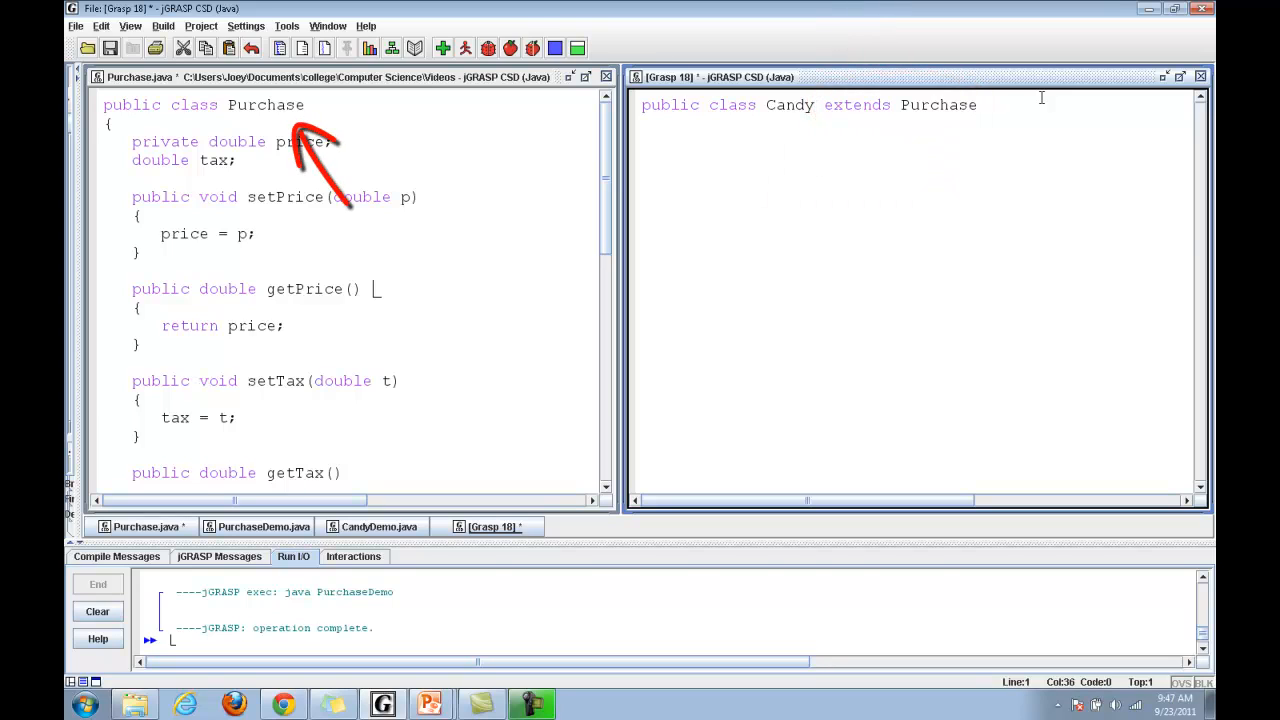
pyautogui.write('{')
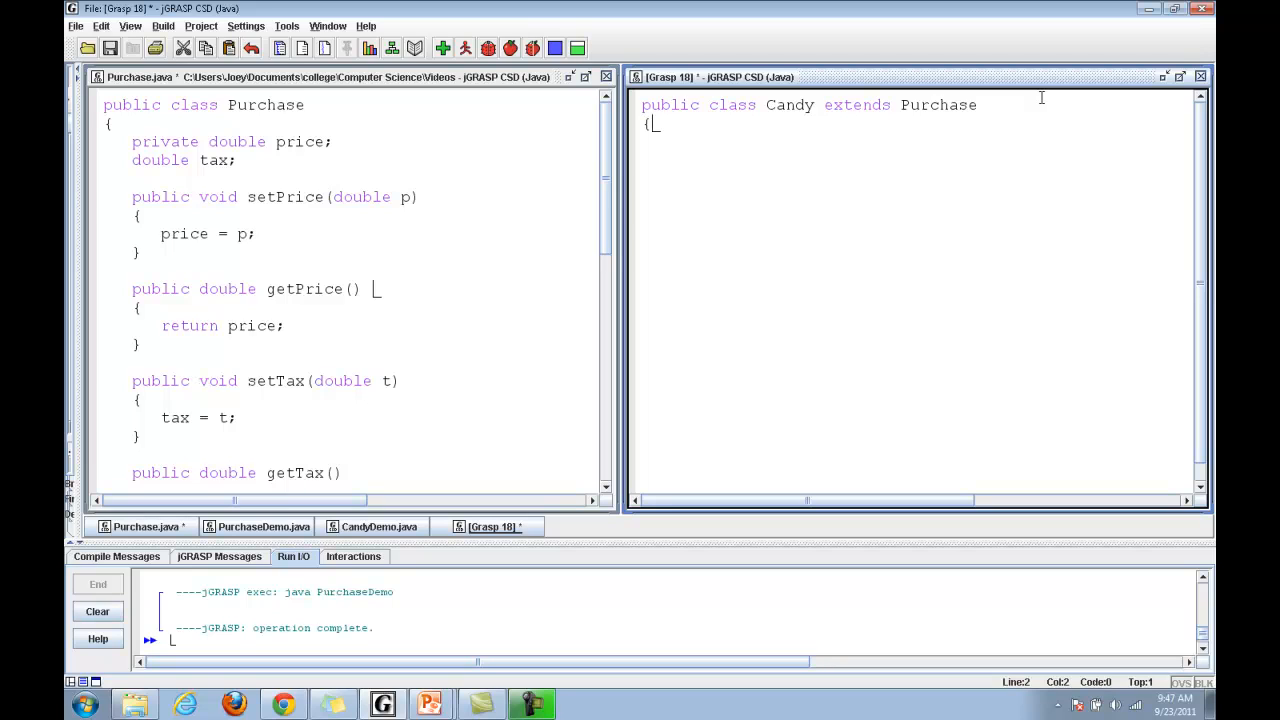
# Declare a private double field and the Candy(double number, double price) constructor header with a total variable
pyautogui.write('priv')
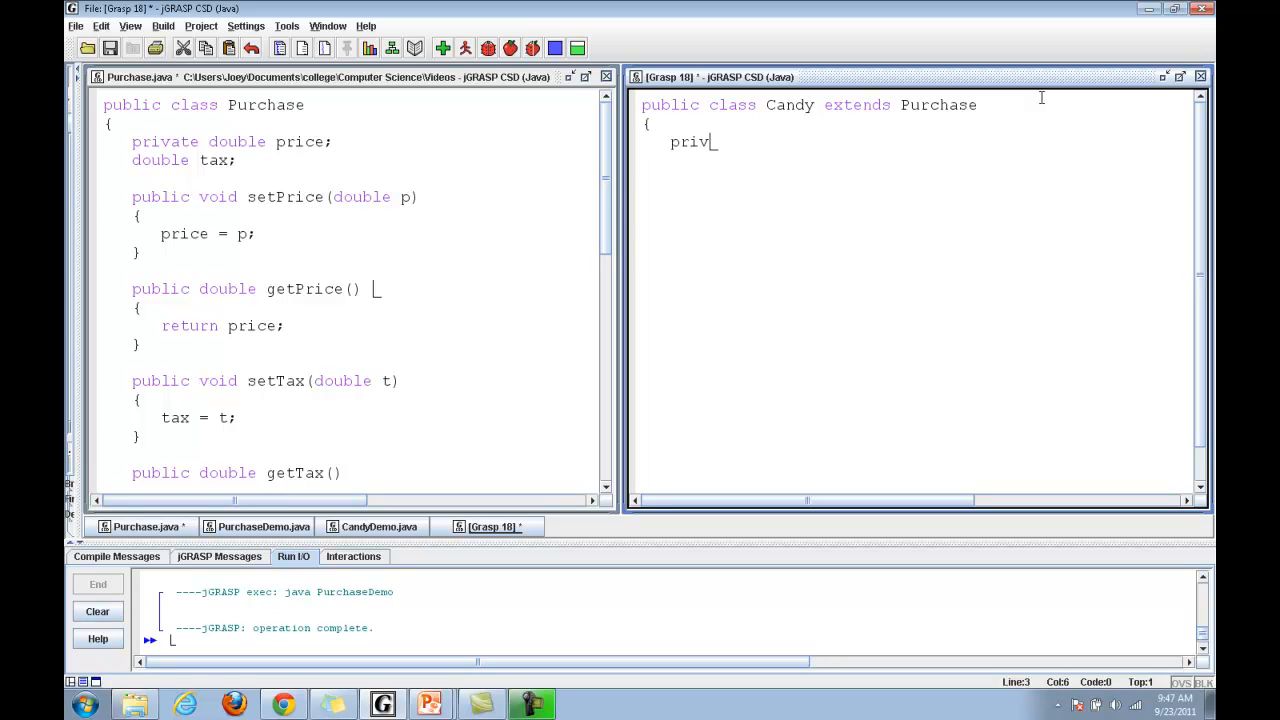
pyautogui.write('ate double numCandy;')
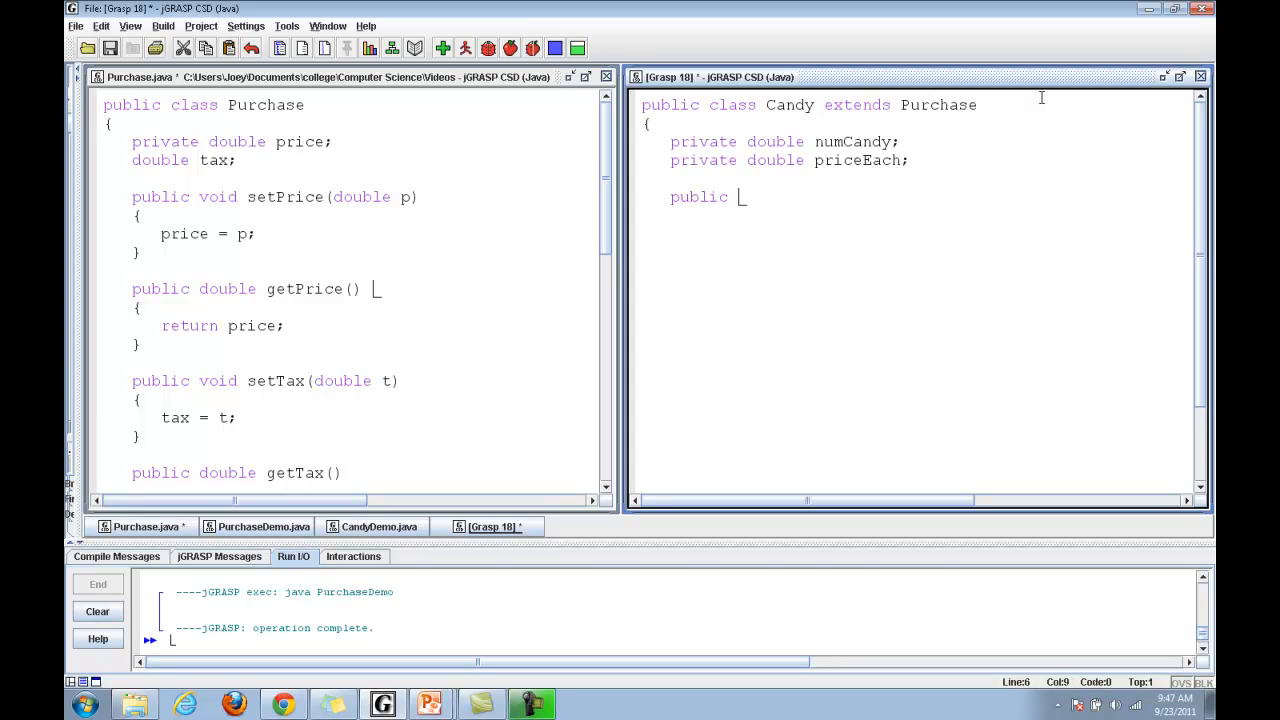
pyautogui.write('Candy (double')
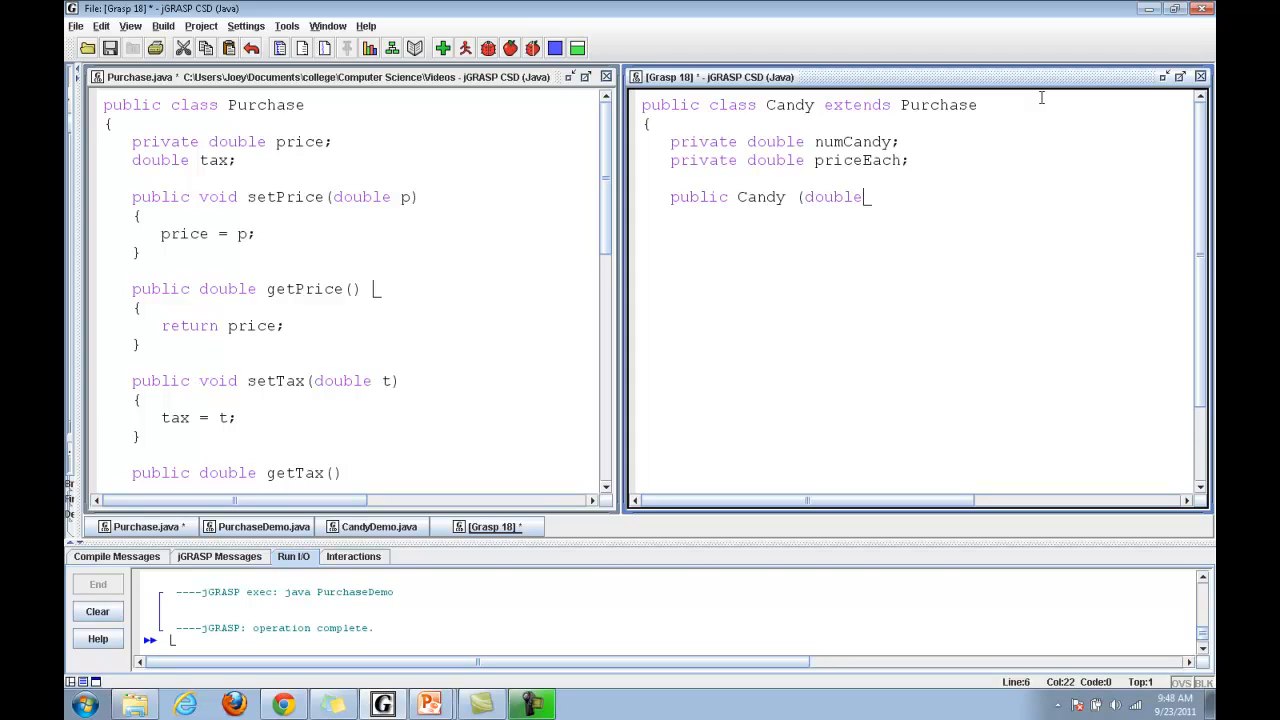
pyautogui.write('number, double price')
pyautogui.write('double tot')
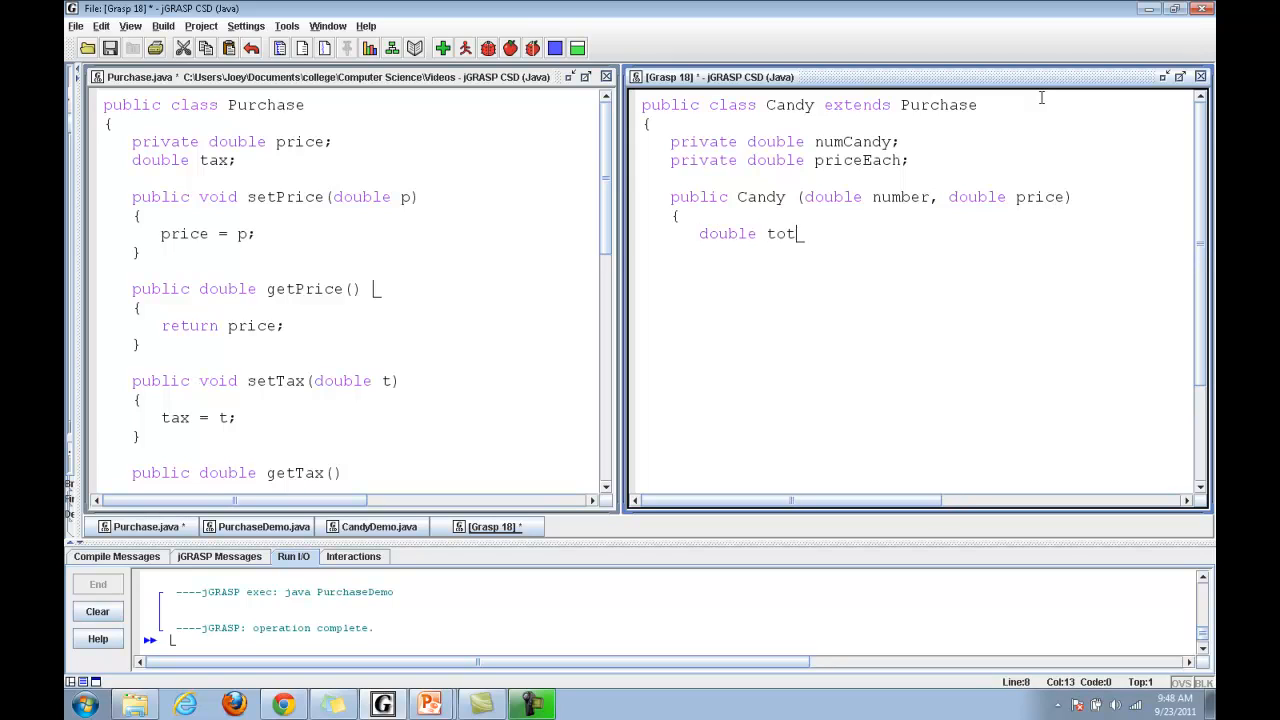
pyautogui.write('al;')
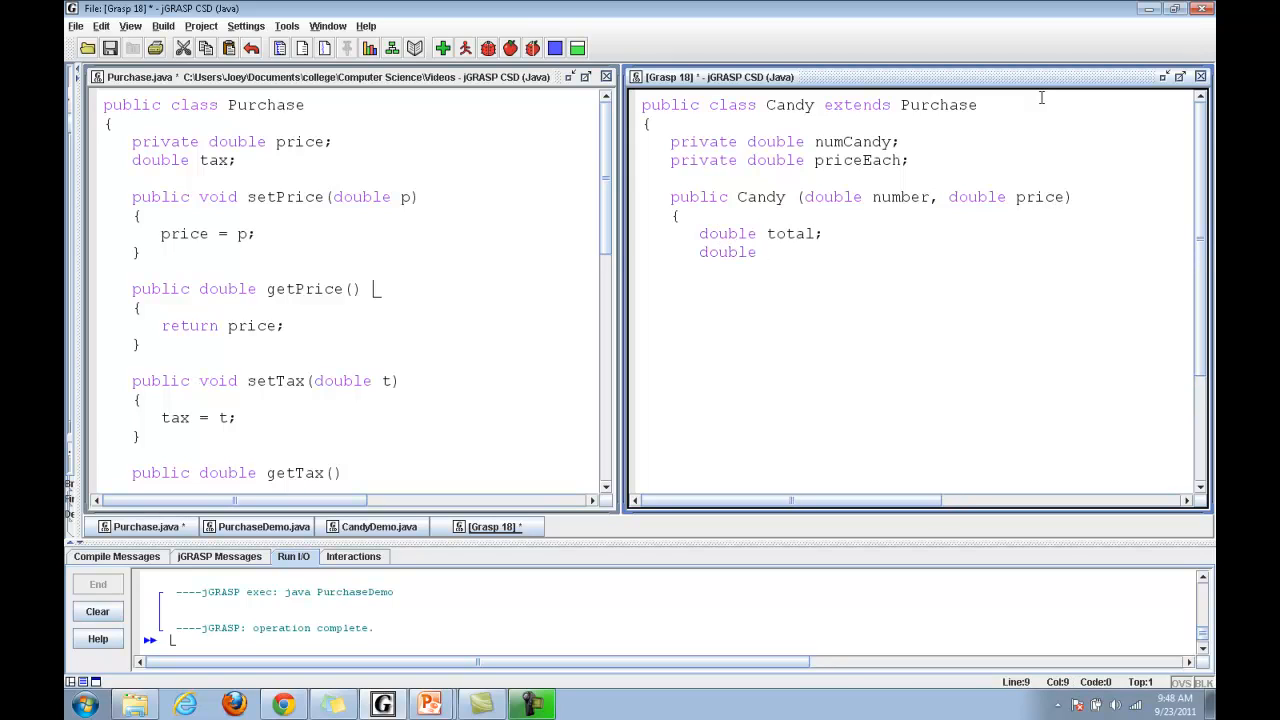
# Store numCandy and priceEach, compute total = number*price, and call setPrice(total)
pyautogui.write('numCany')
pyautogui.write('priceEach')
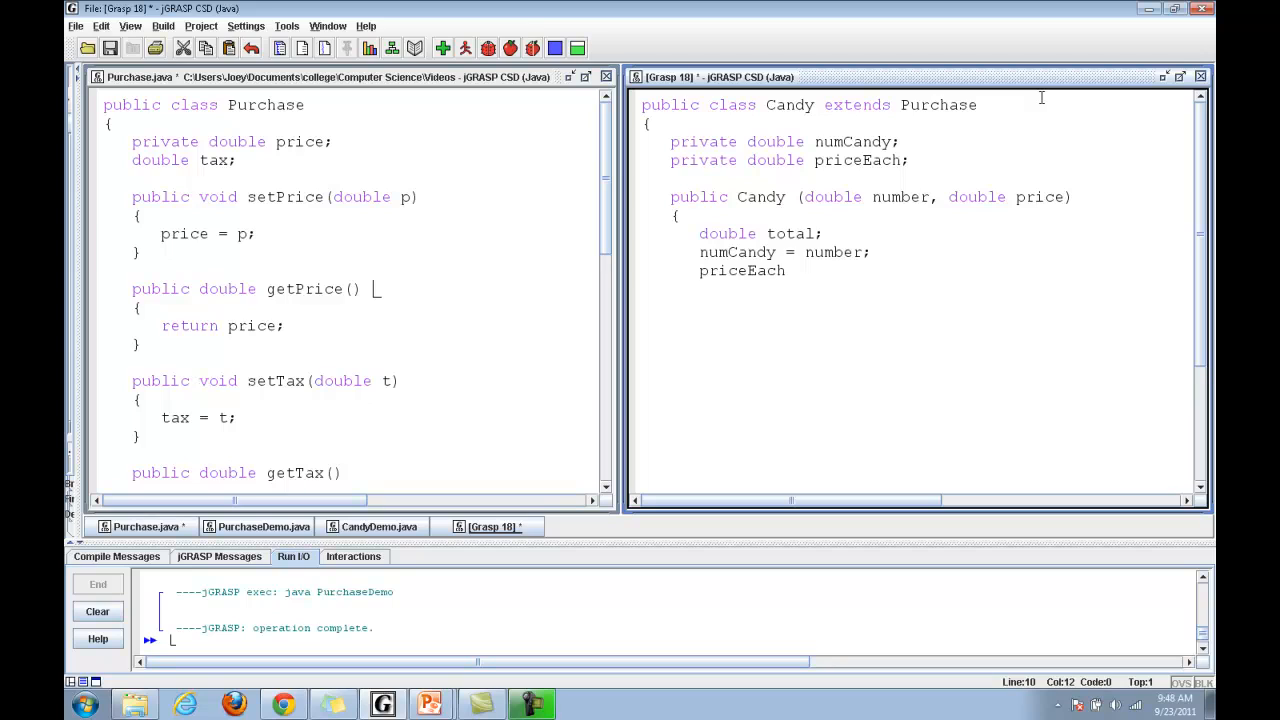
pyautogui.write('= r')
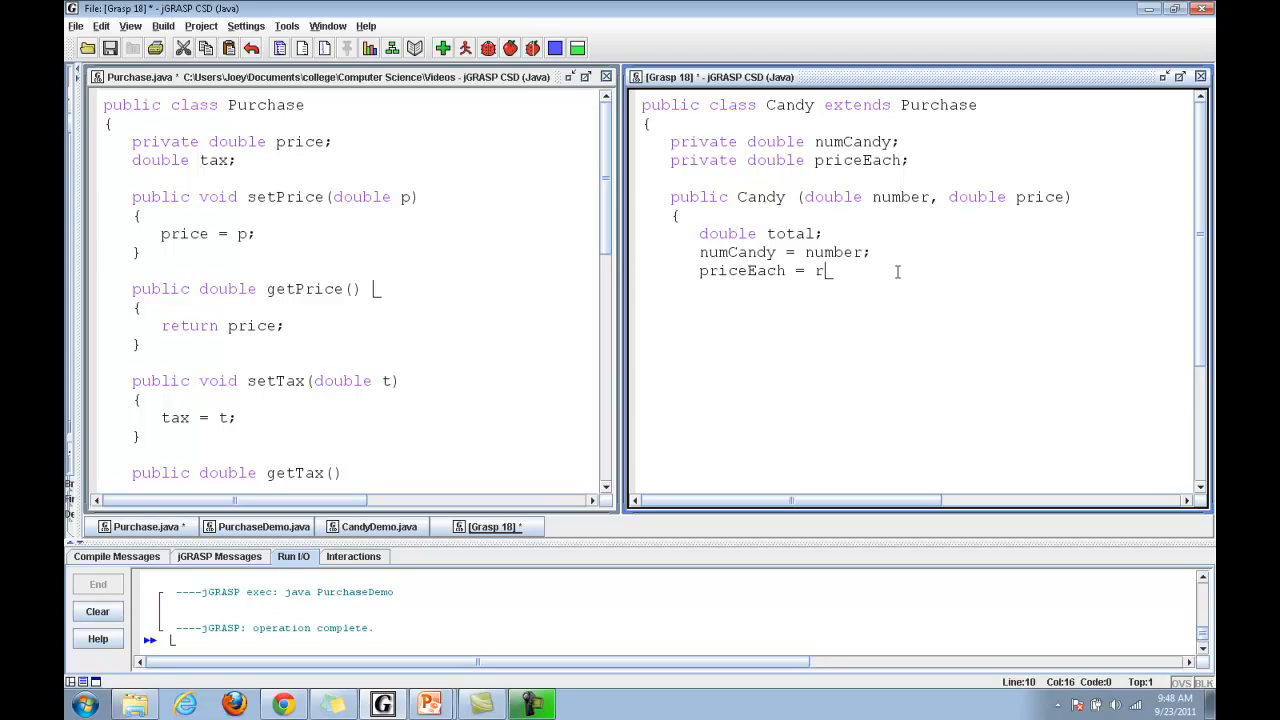
pyautogui.write('rice;')
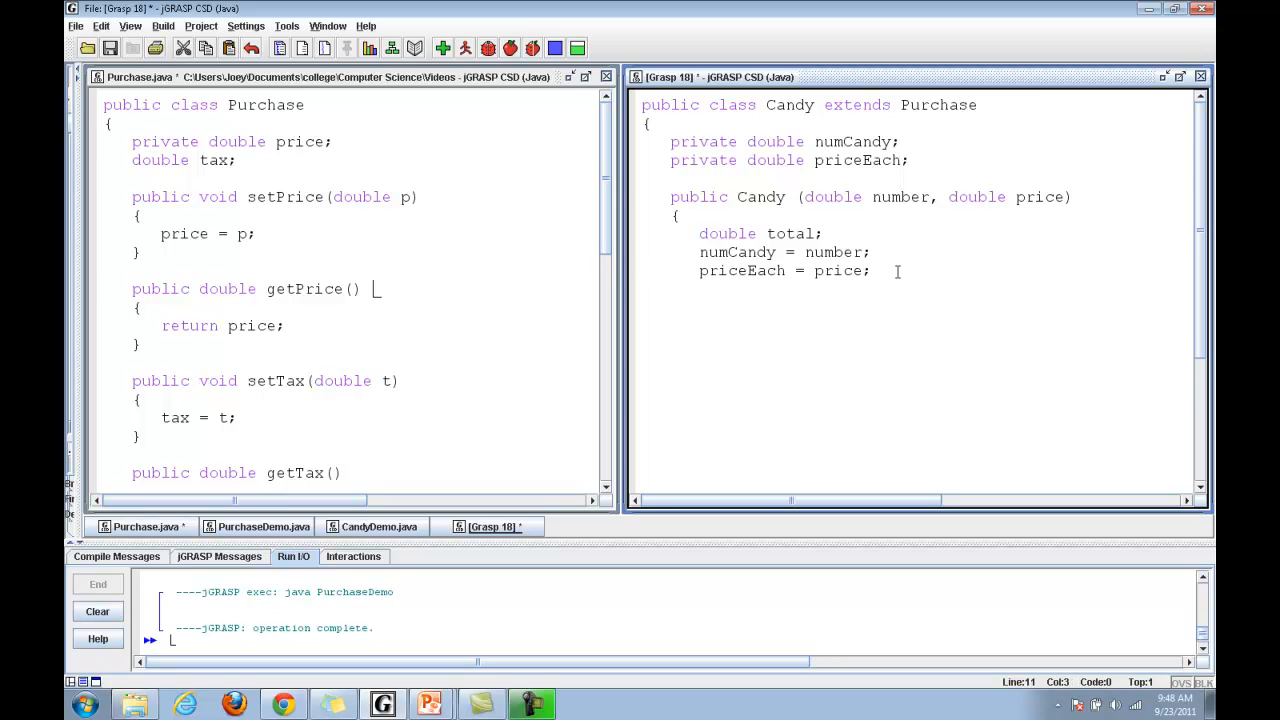
pyautogui.write('total = number')
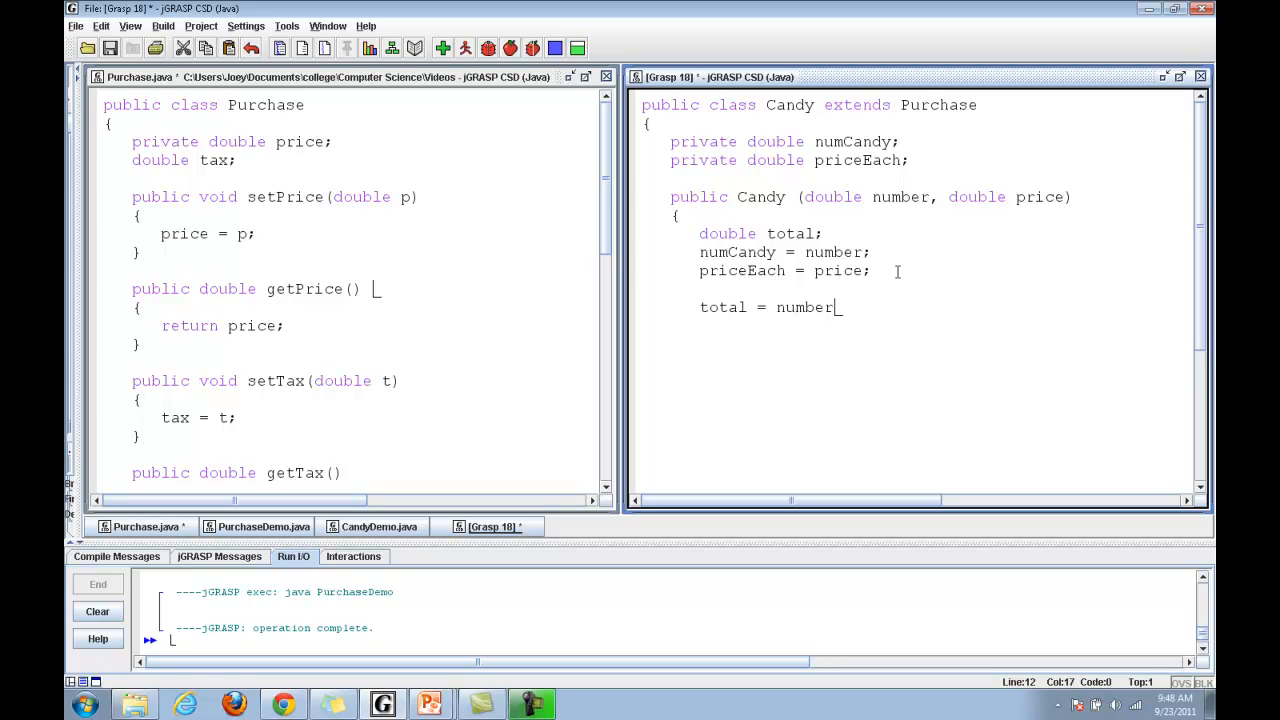
pyautogui.write('*price;')
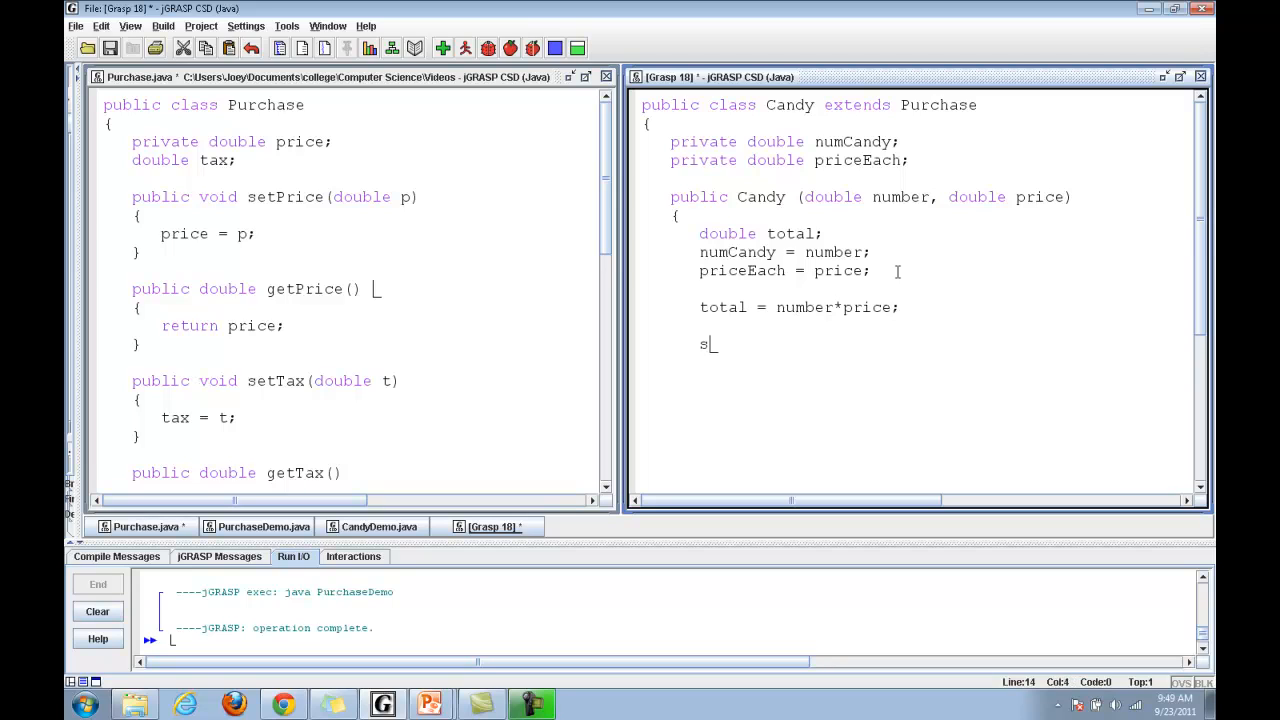
pyautogui.write('etPrice(total);')
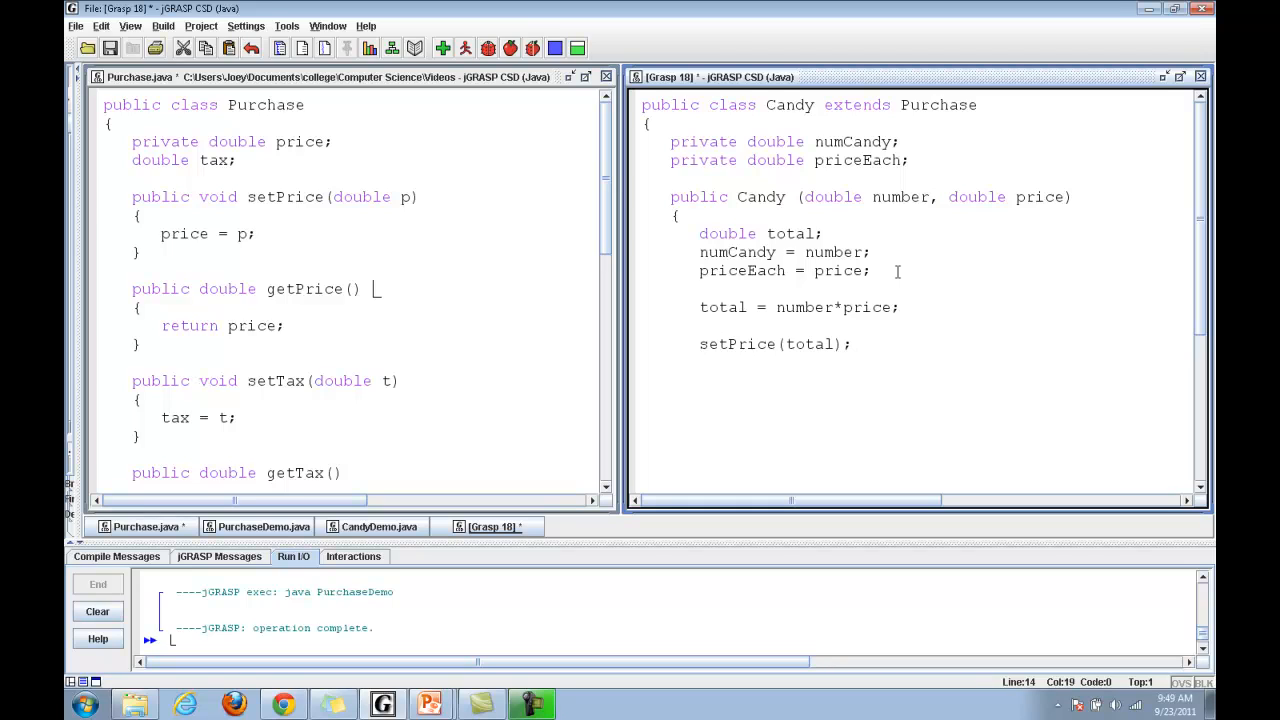
pyautogui.moveTo(762, 344)
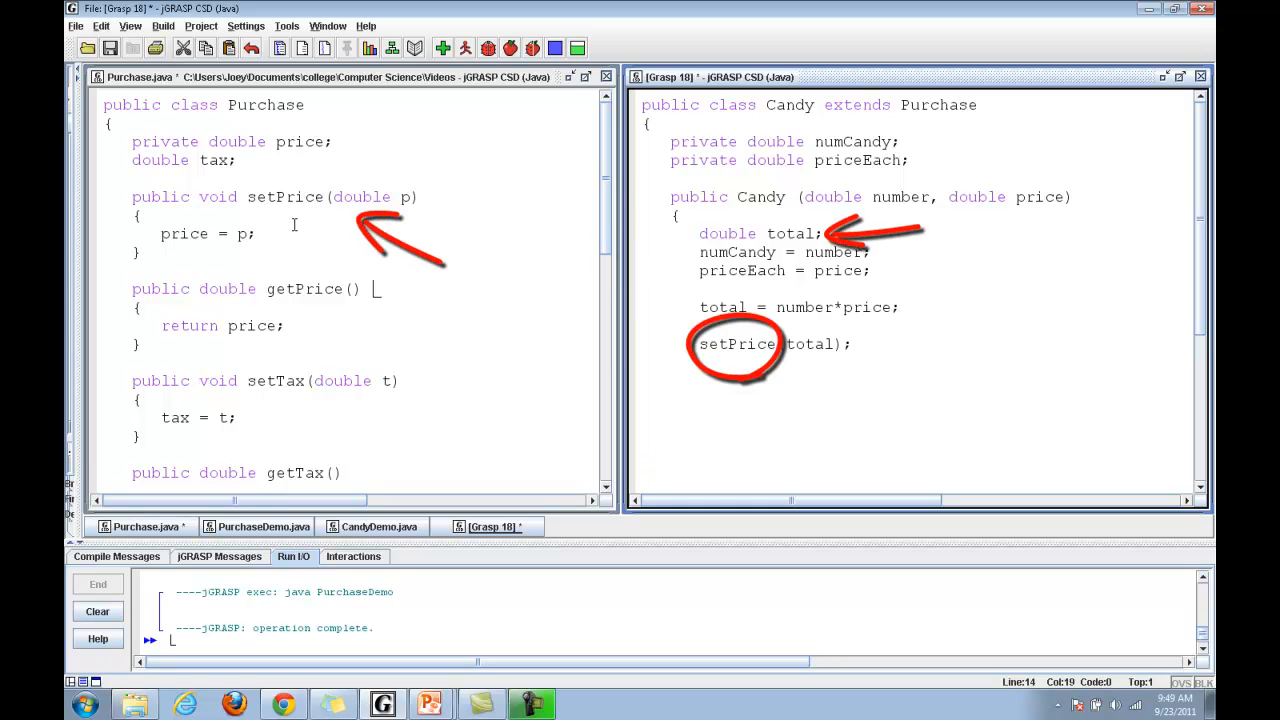
pyautogui.moveTo(332, 230)
pyautogui.write('}')
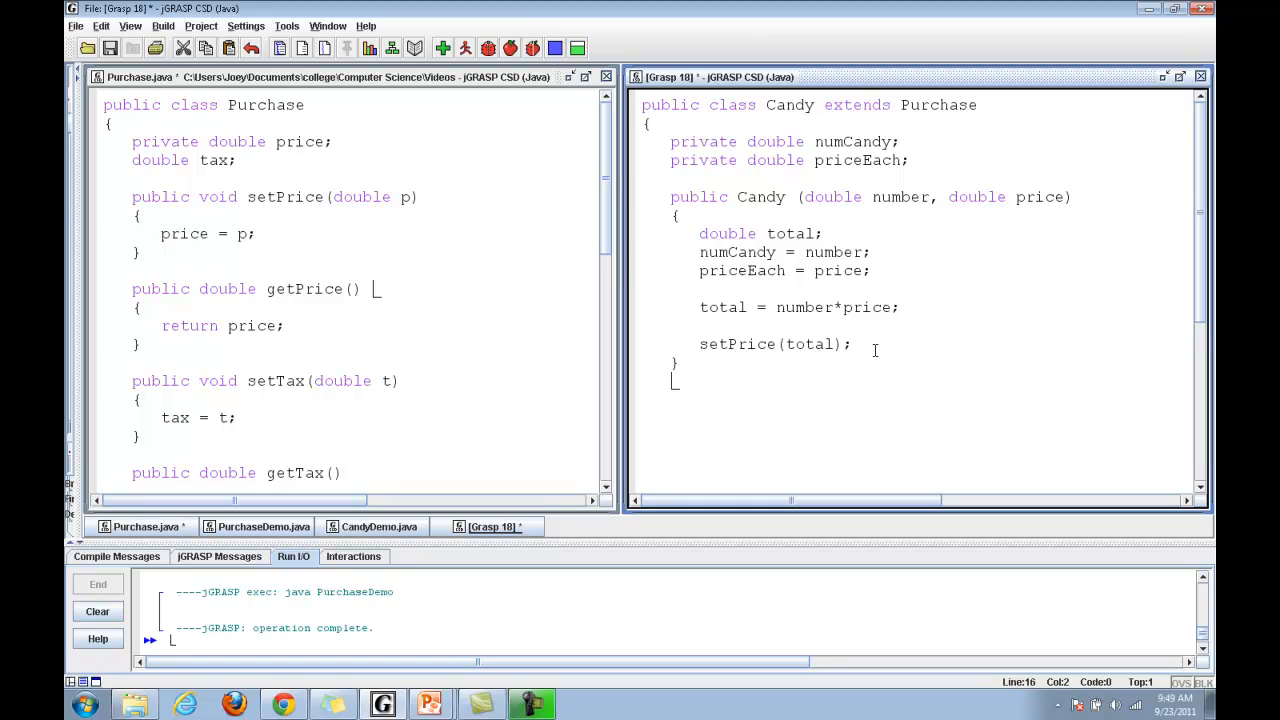
# Write getPriceEach returning priceEach and start the getNumCandy method
pyautogui.write('publ')
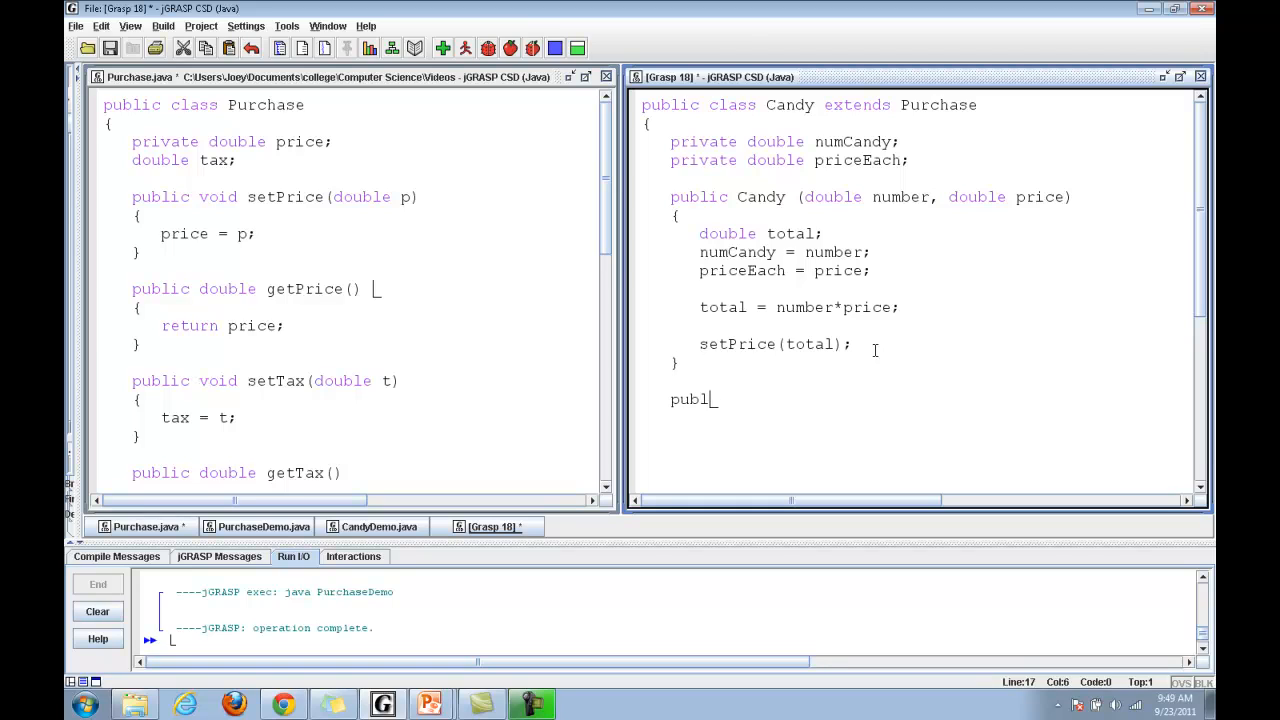
pyautogui.write('ic')
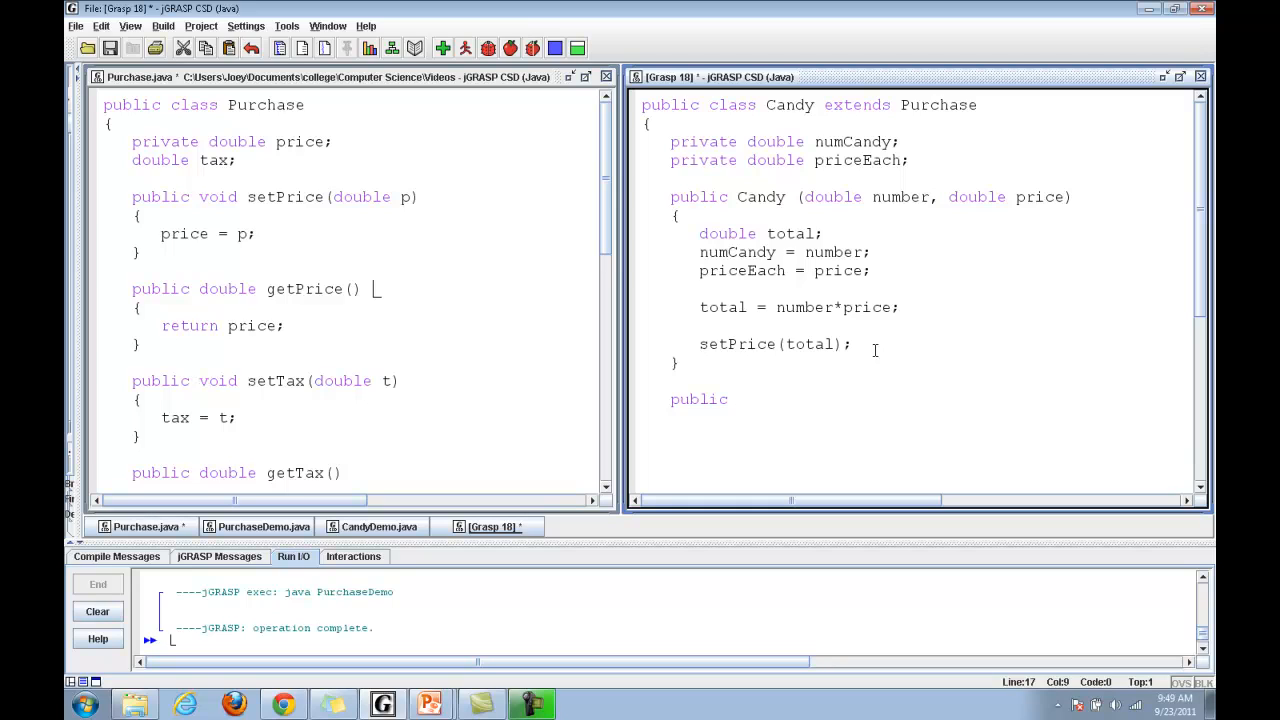
pyautogui.write('double getPri')
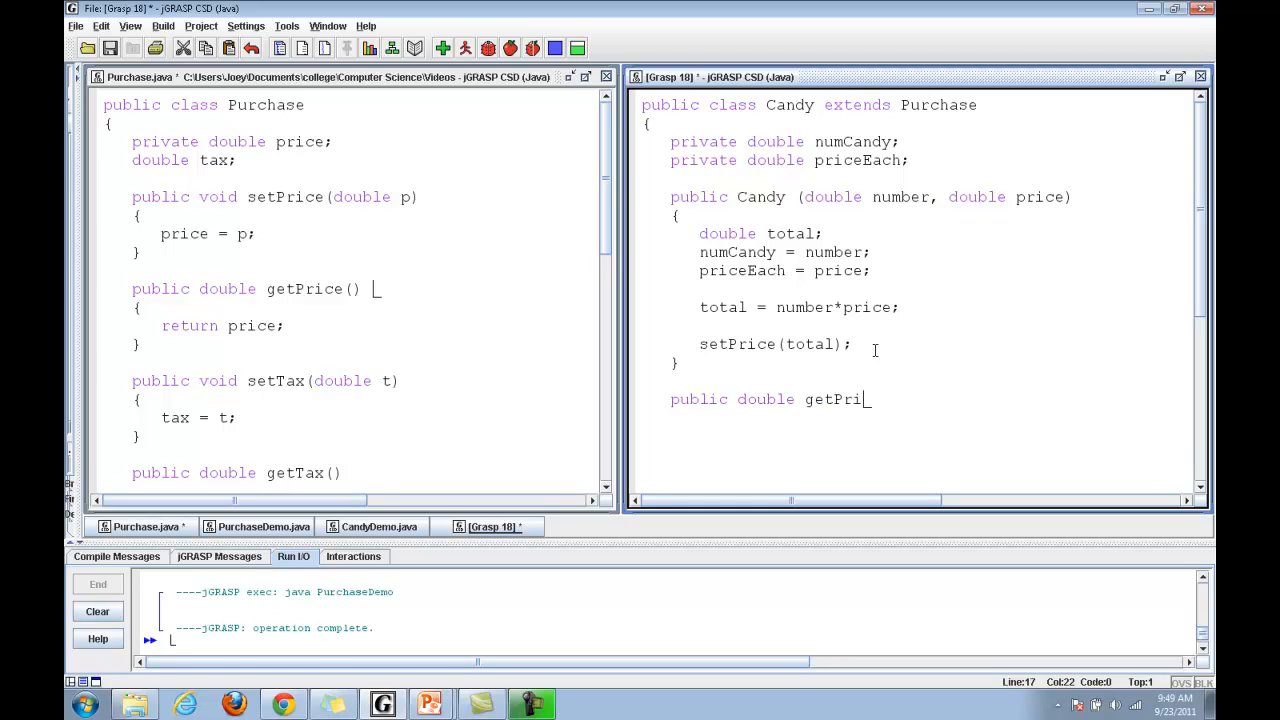
pyautogui.write('ceEach()')
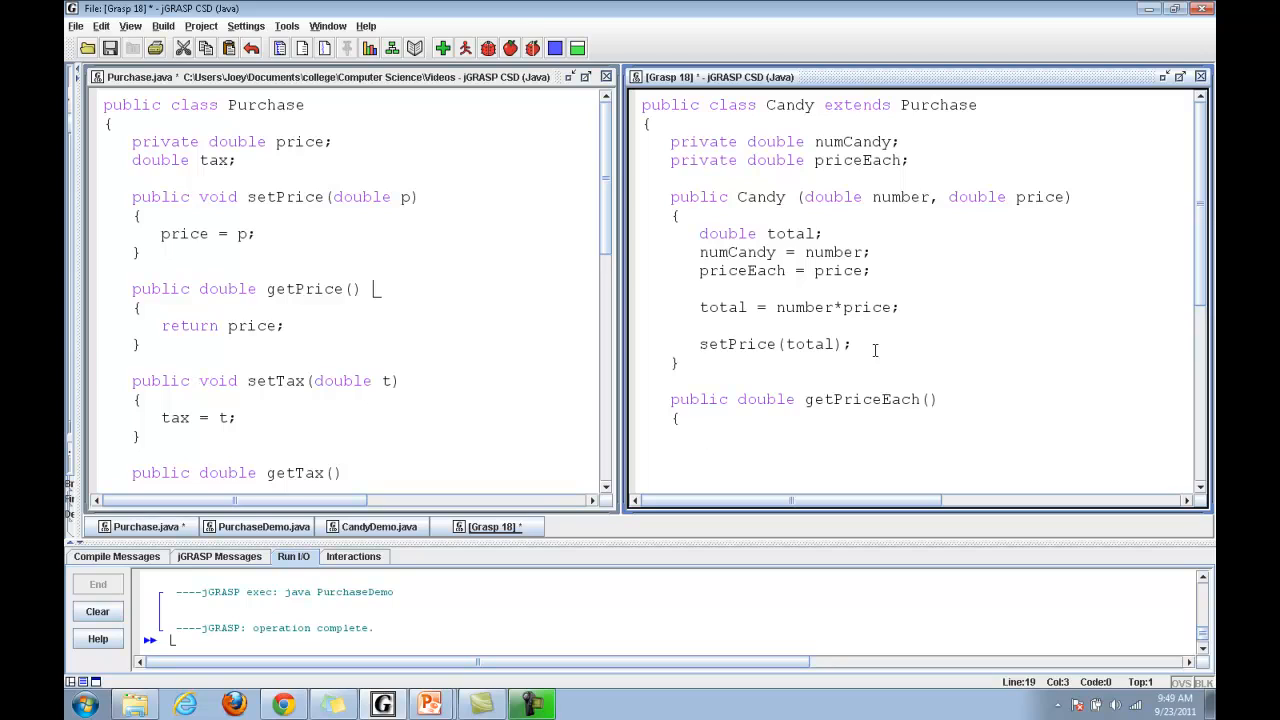
pyautogui.write('return Price')
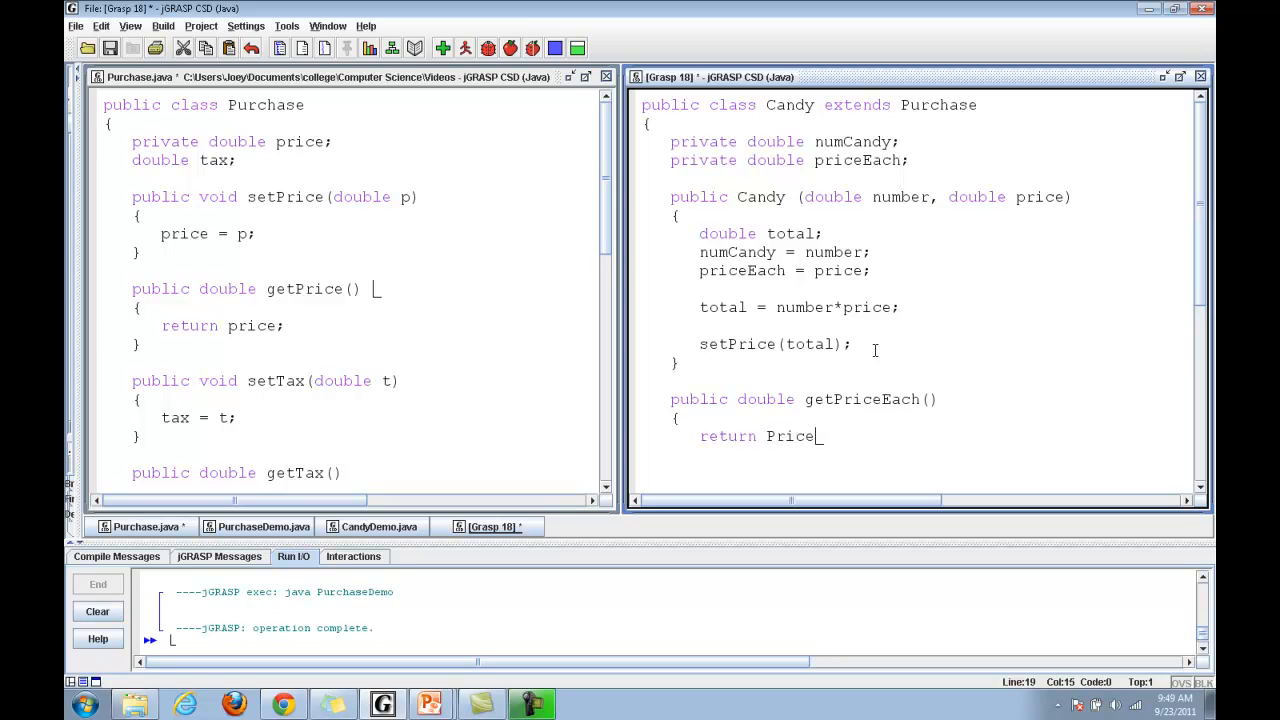
pyautogui.write('Each;')
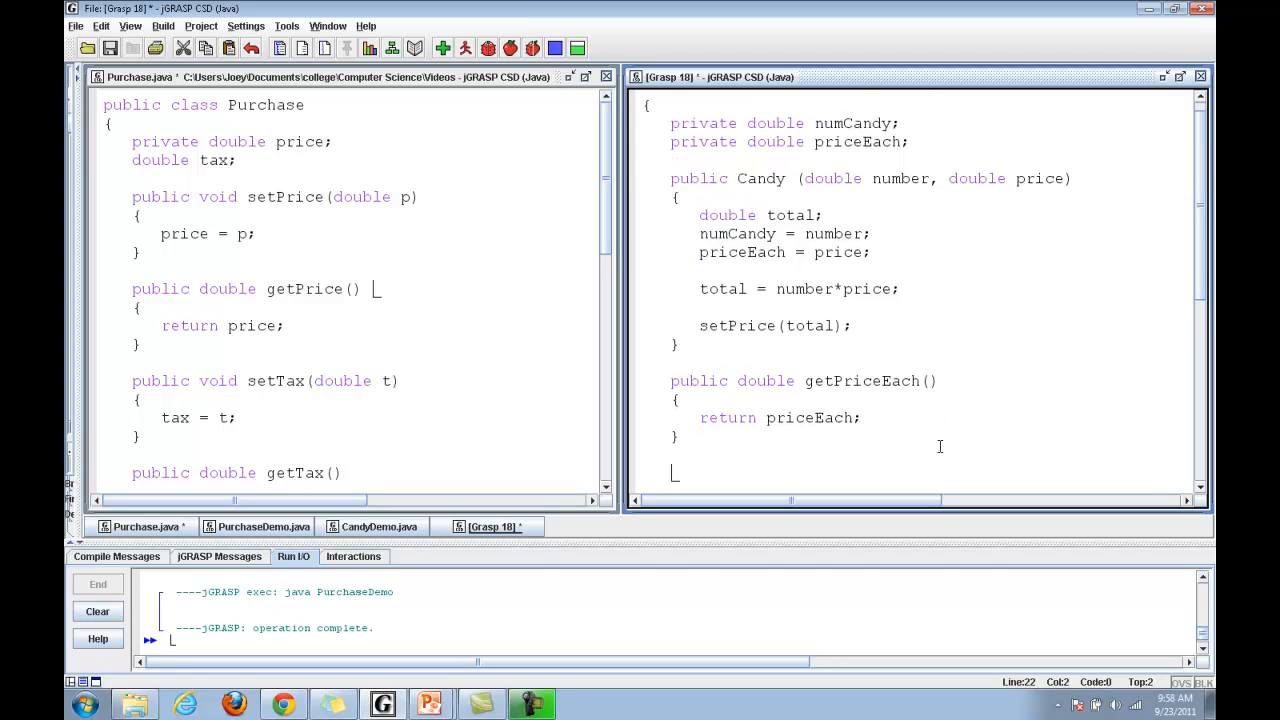
pyautogui.write('public double')
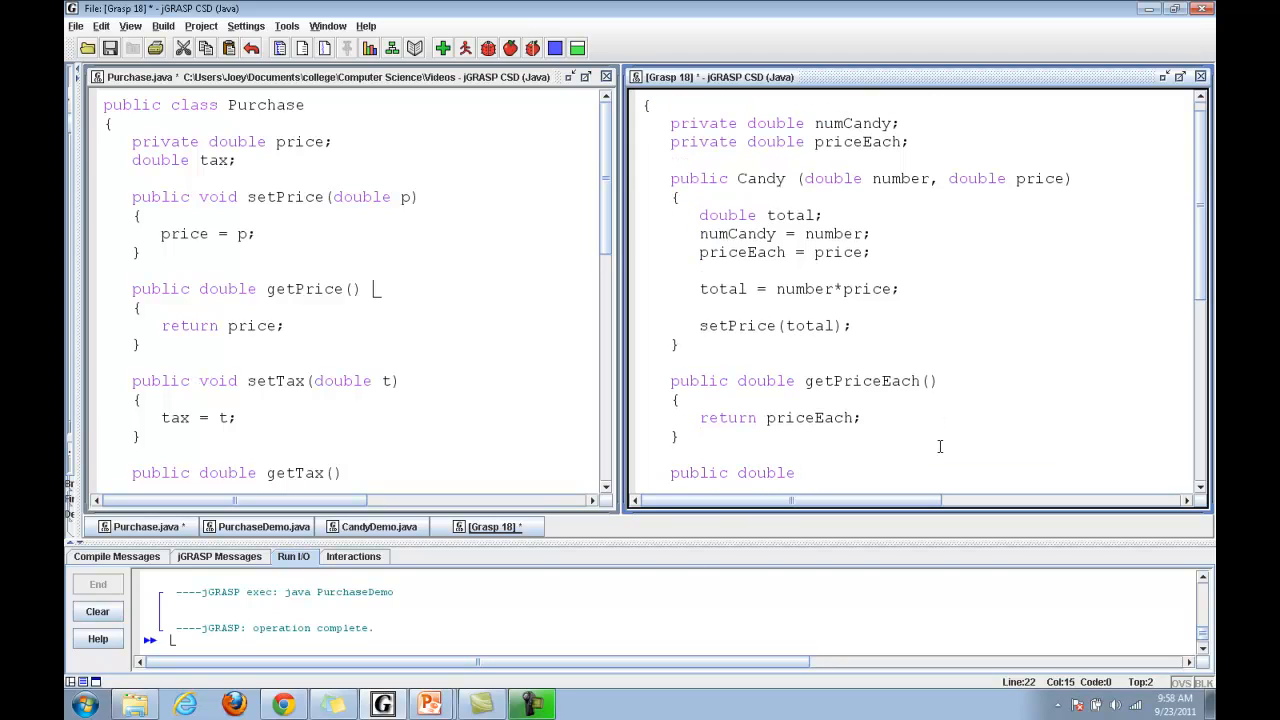
pyautogui.write('getNumCandy()')
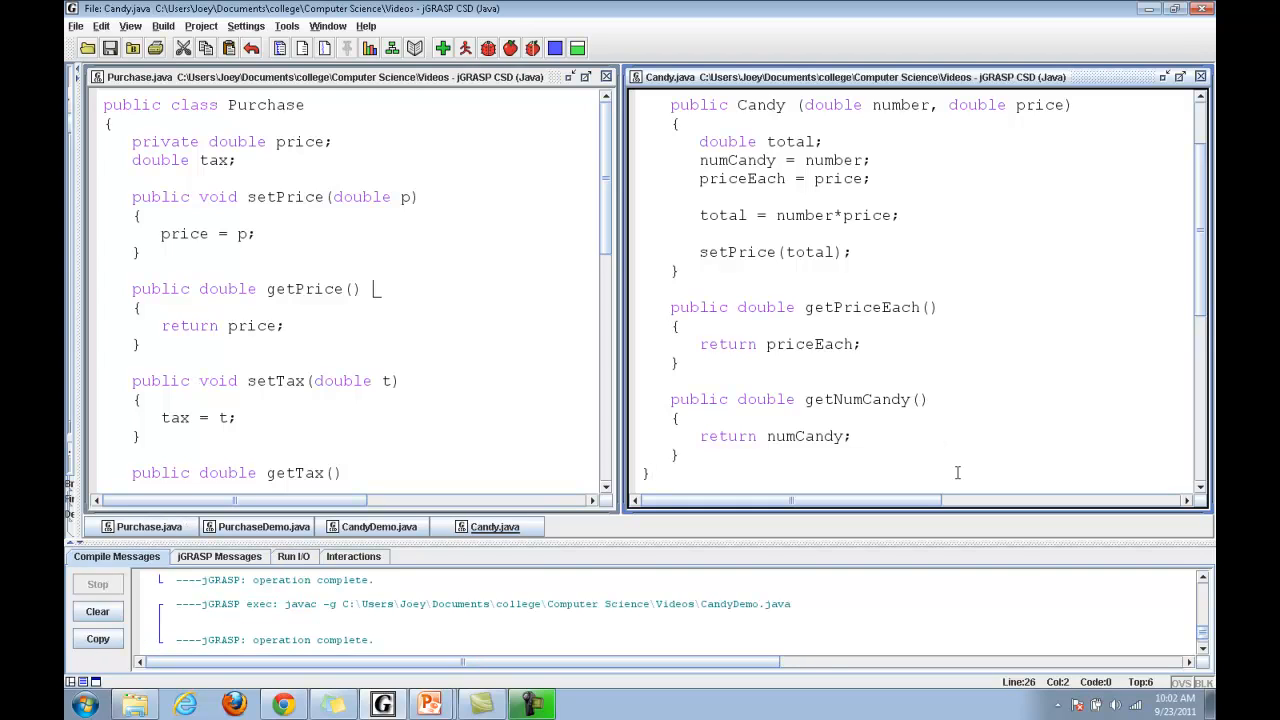
# Compile the Candy class from the Build menu
pyautogui.click(76, 24)
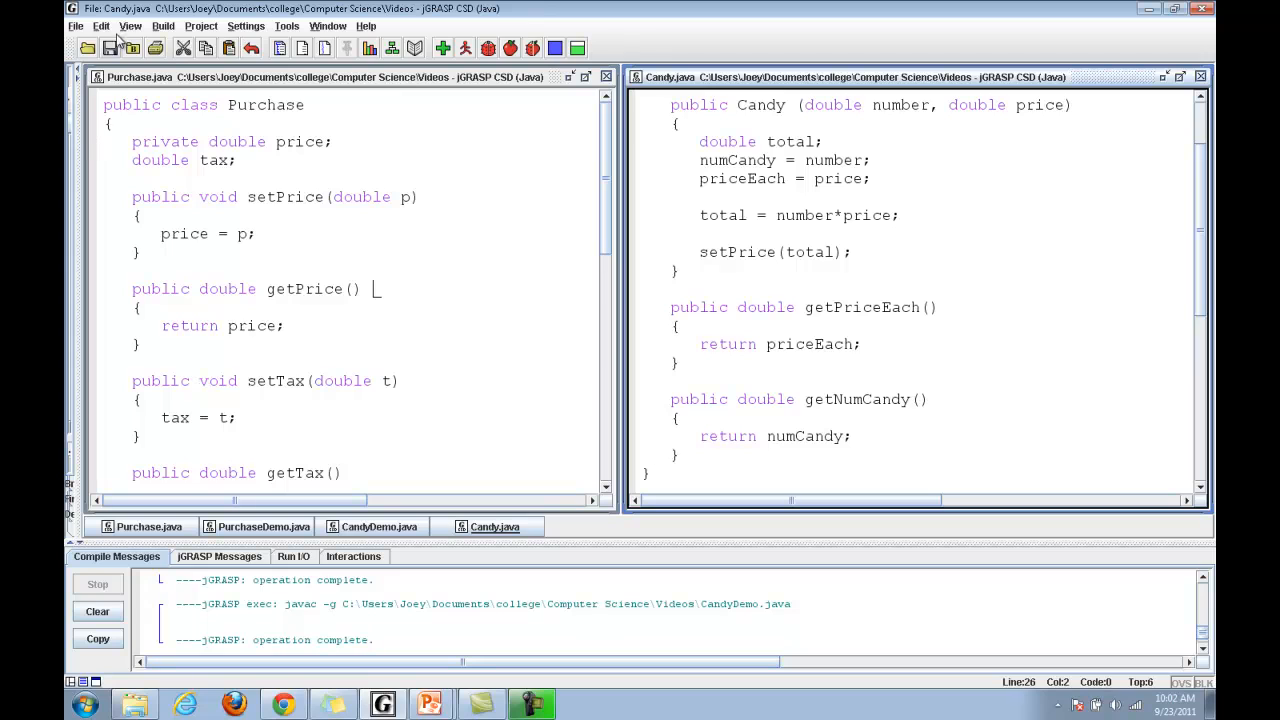
pyautogui.click(162, 26)
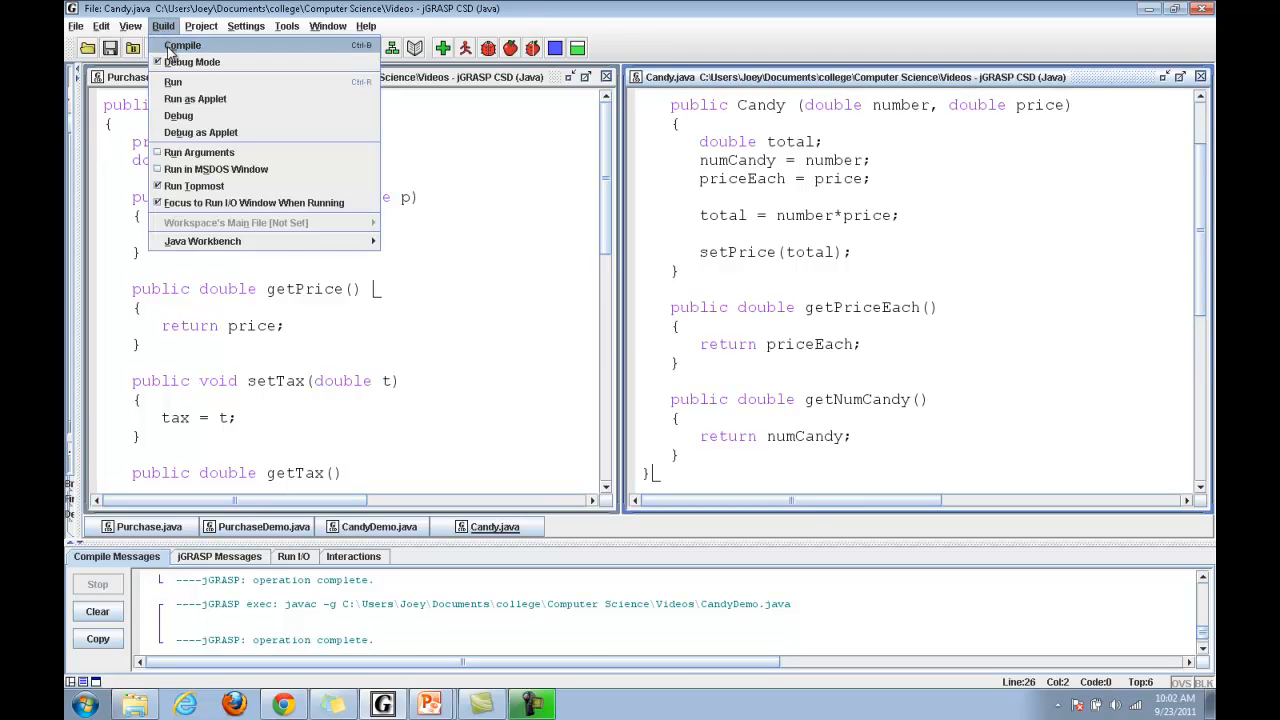
pyautogui.click(182, 44)
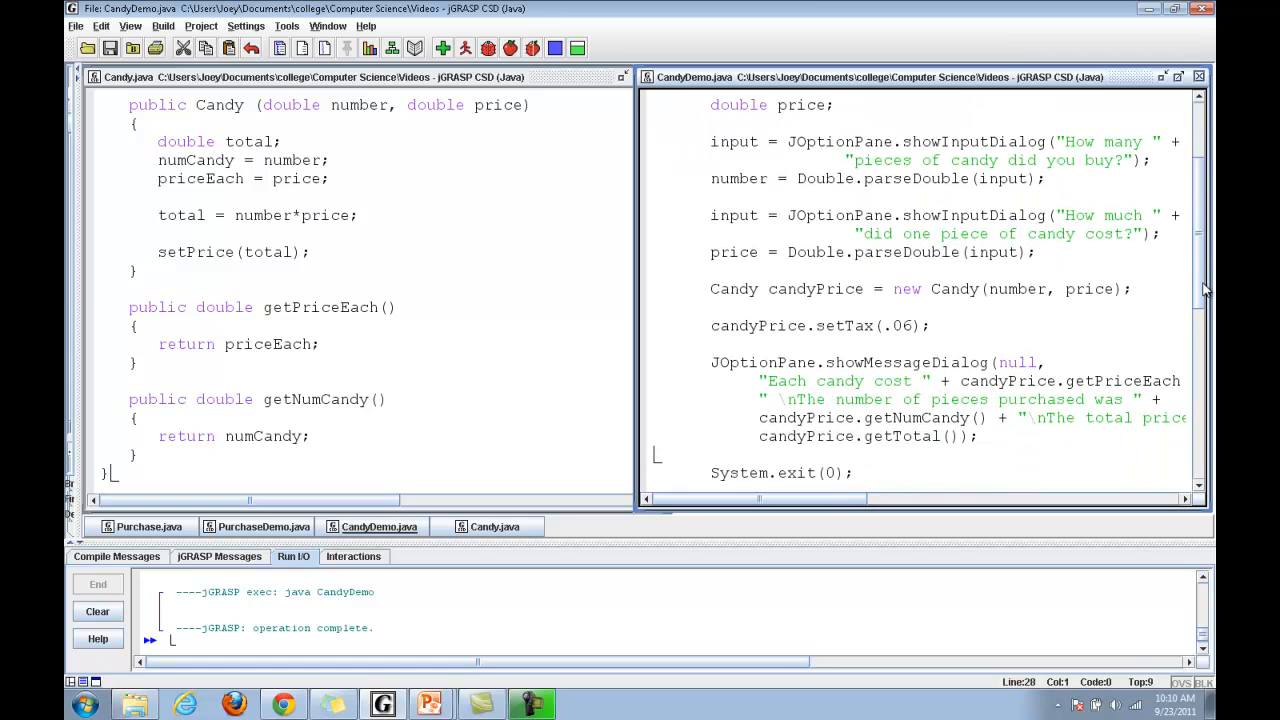
# Scroll to CandyDemo's getTotal call and switch to the Purchase class defining getTotal
pyautogui.scroll(-3)
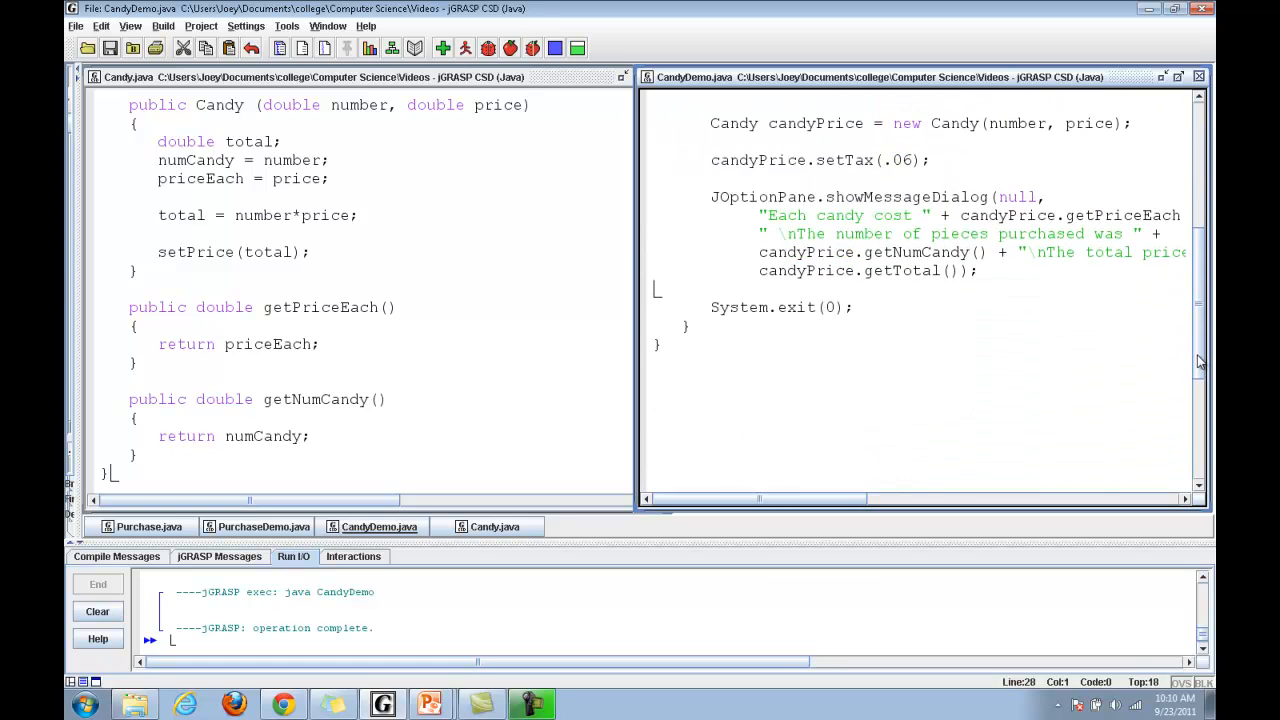
pyautogui.scroll(-3)
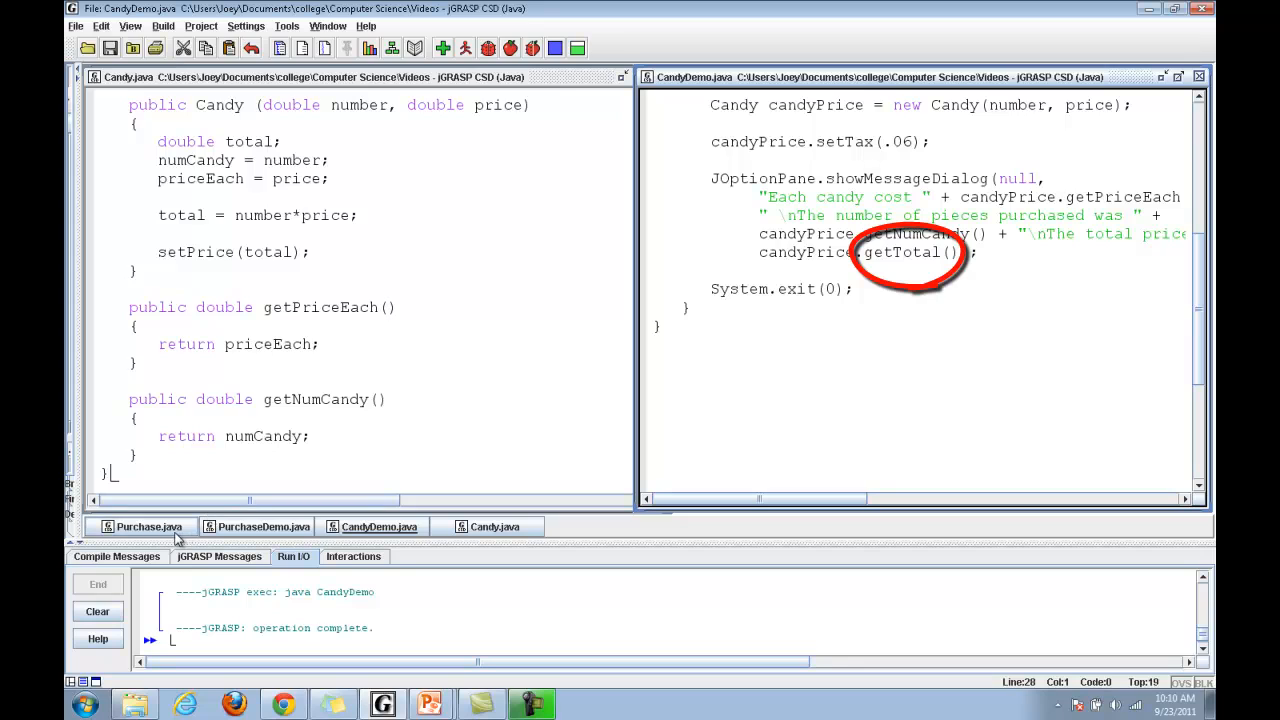
pyautogui.click(148, 526)
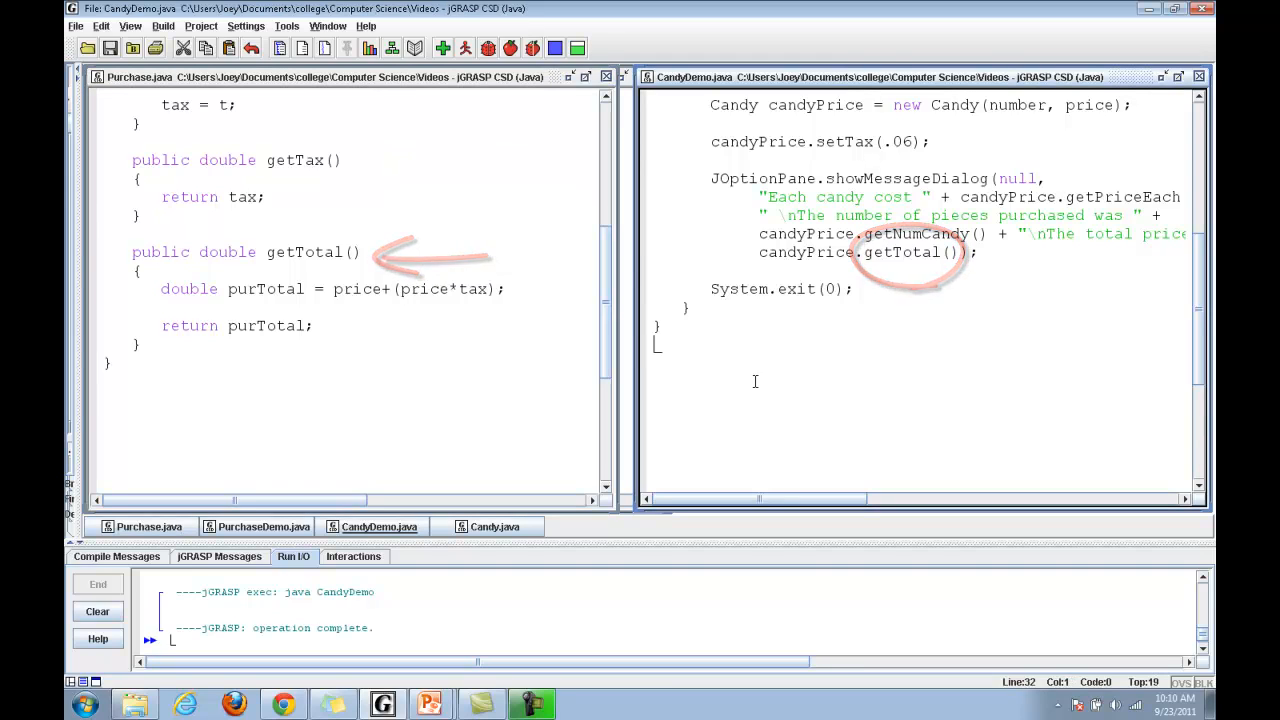
# Compile and run CandyDemo, entering a candy price of 1.5 for a reported total of 31.8
pyautogui.click(162, 24)
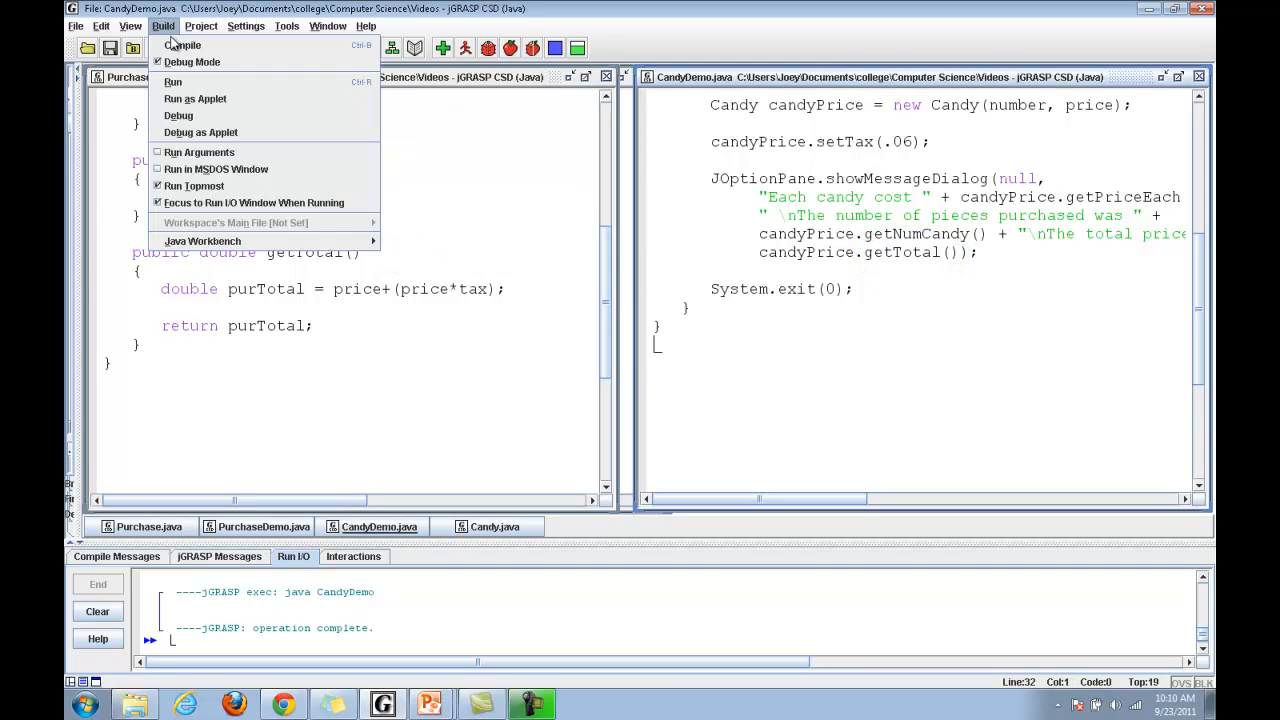
pyautogui.click(184, 44)
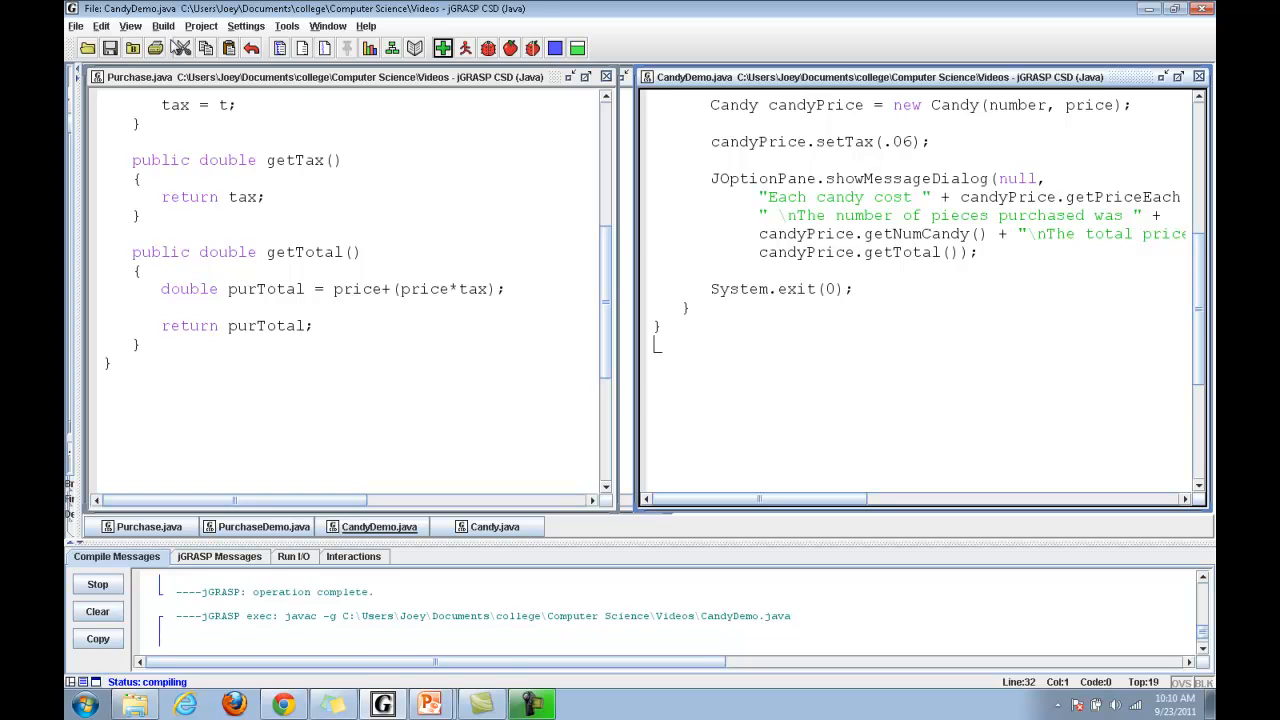
pyautogui.click(162, 24)
pyautogui.write('1.5')
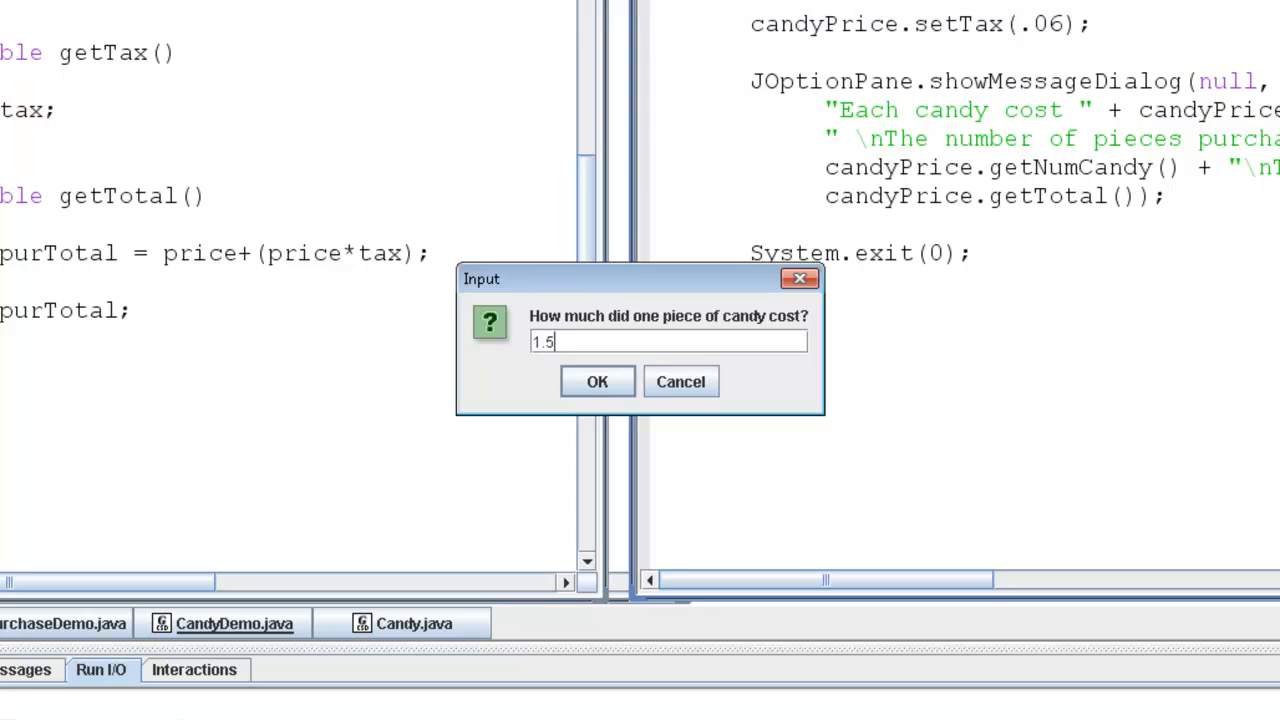
pyautogui.click(596, 380)
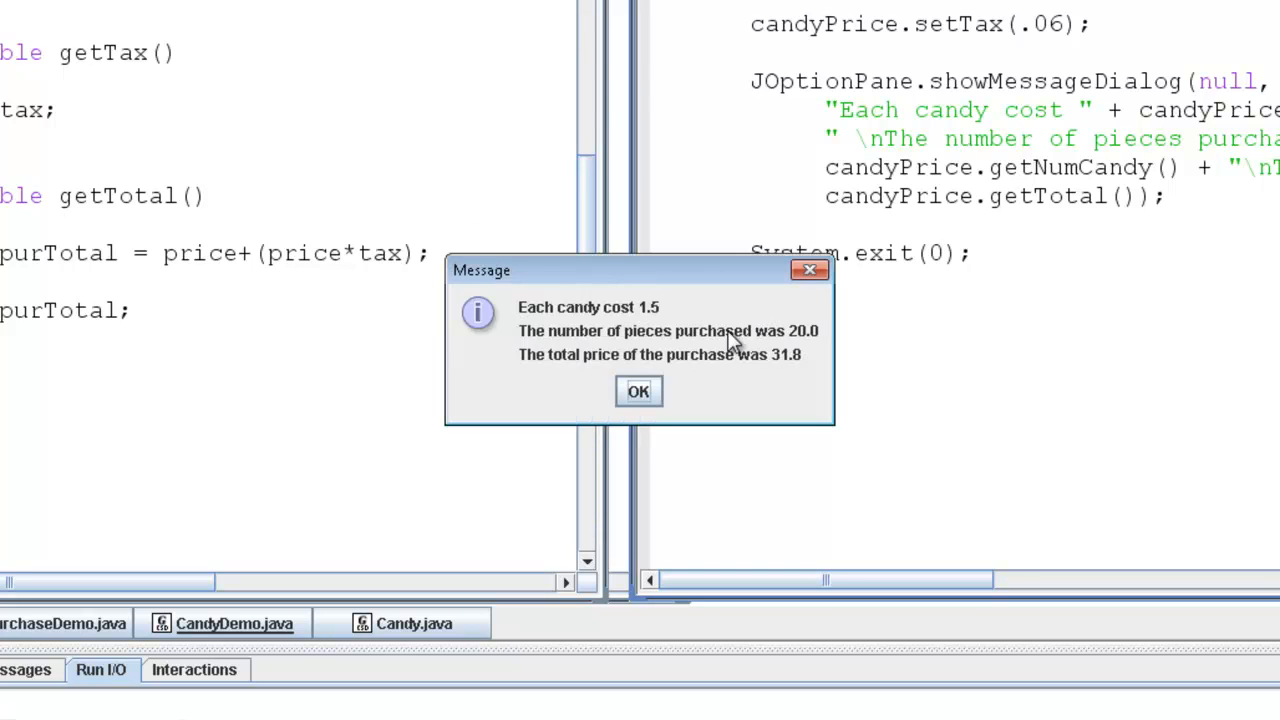
pyautogui.moveTo(804, 364)
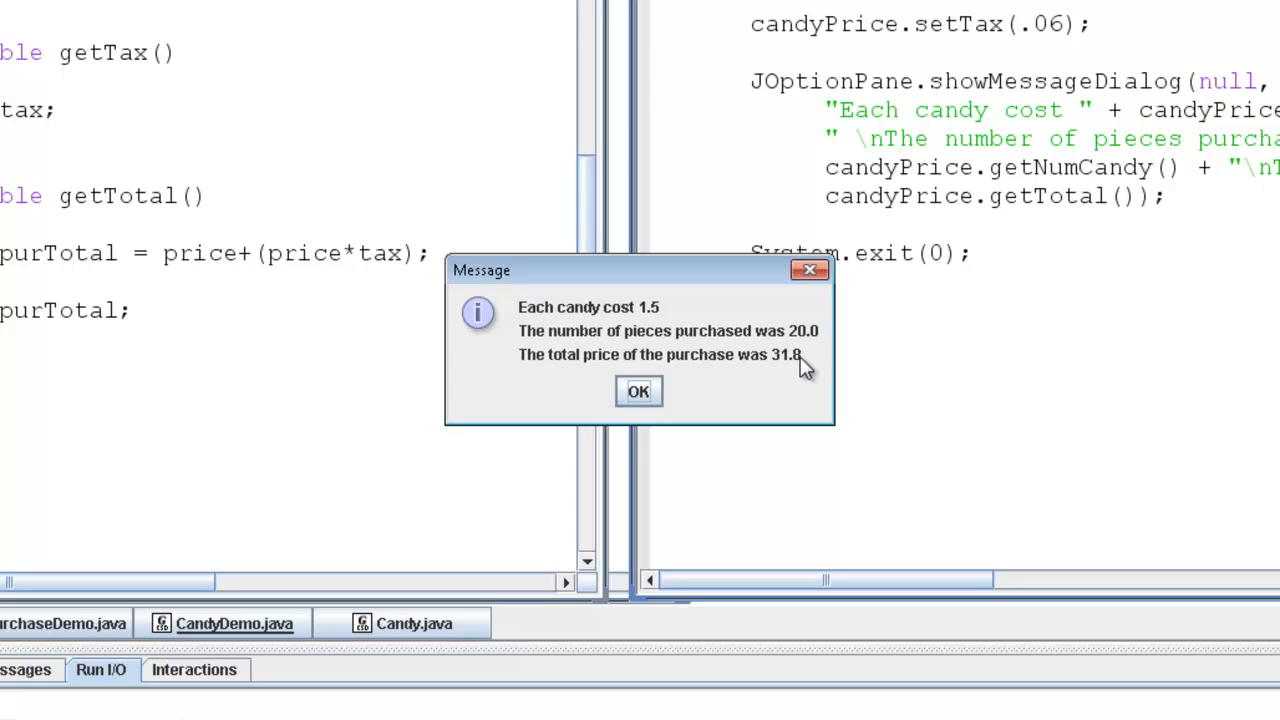